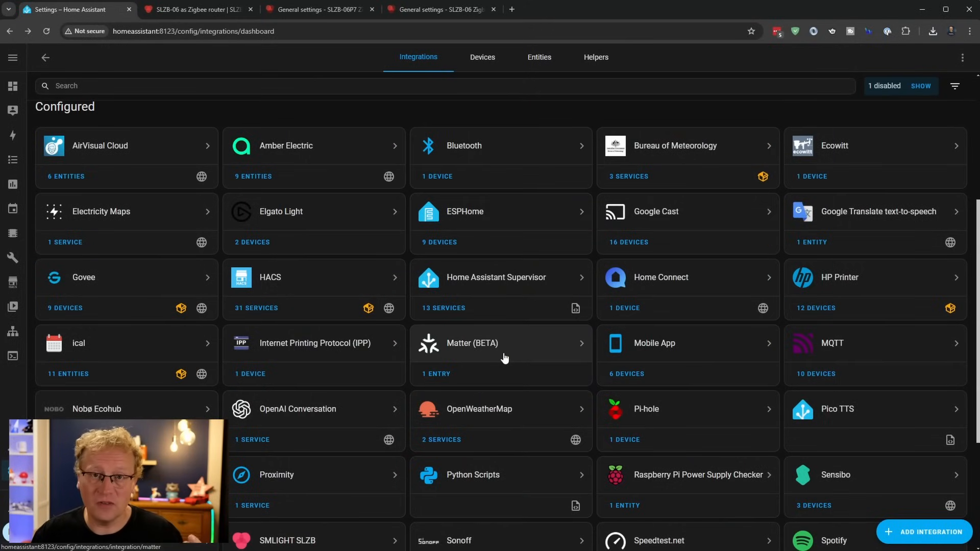
Scroll the SMLIGHT SLZB Devices tab to list the SLZB-06 and SLZB-06P7 adapters.
scroll("down", 3)
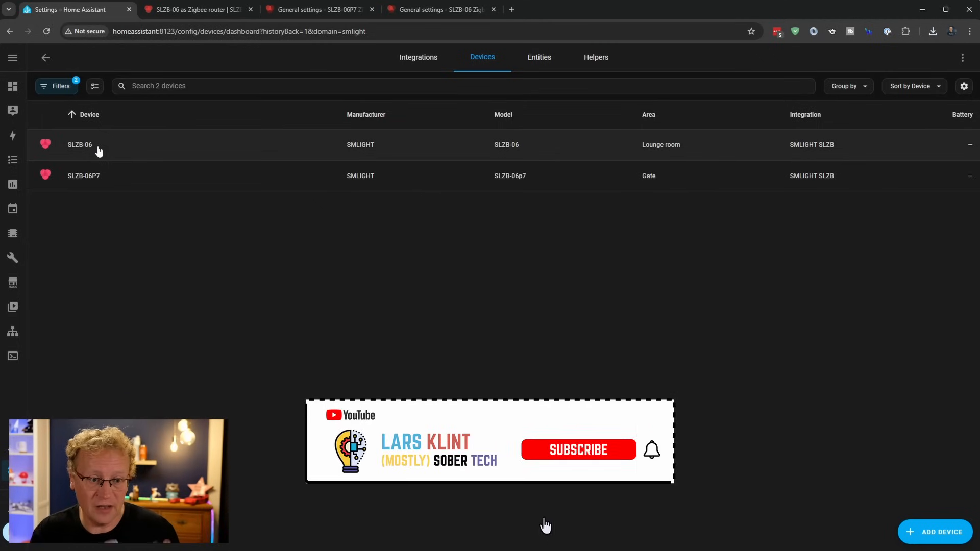
mouse_move(656, 460)
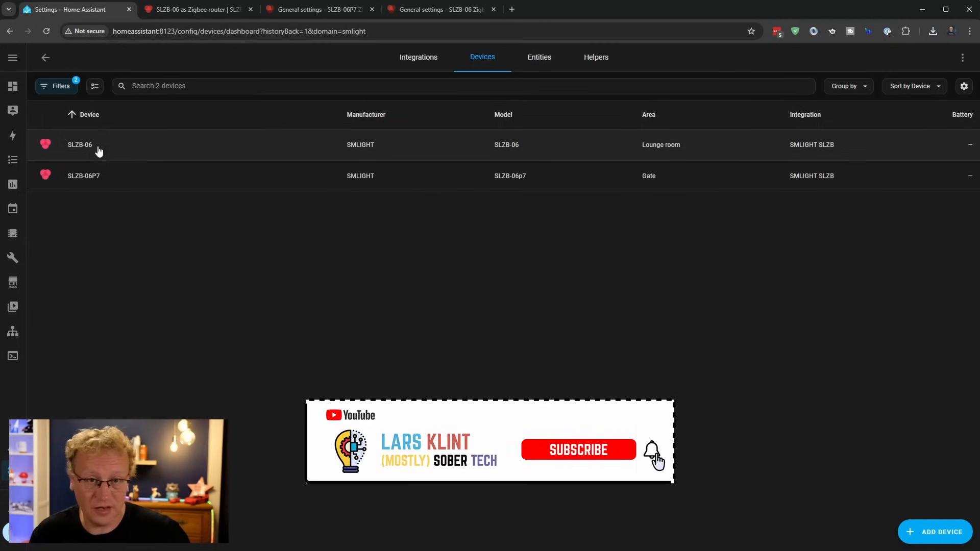
mouse_move(138, 179)
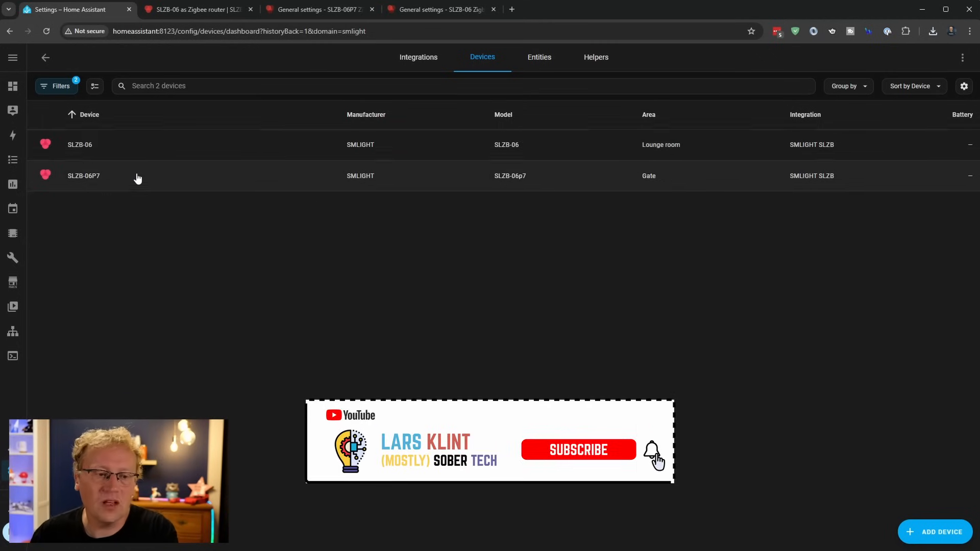
View the SLZB-06P7 device page down to the Diagnostic card reporting Zigbee router type.
left_click(83, 176)
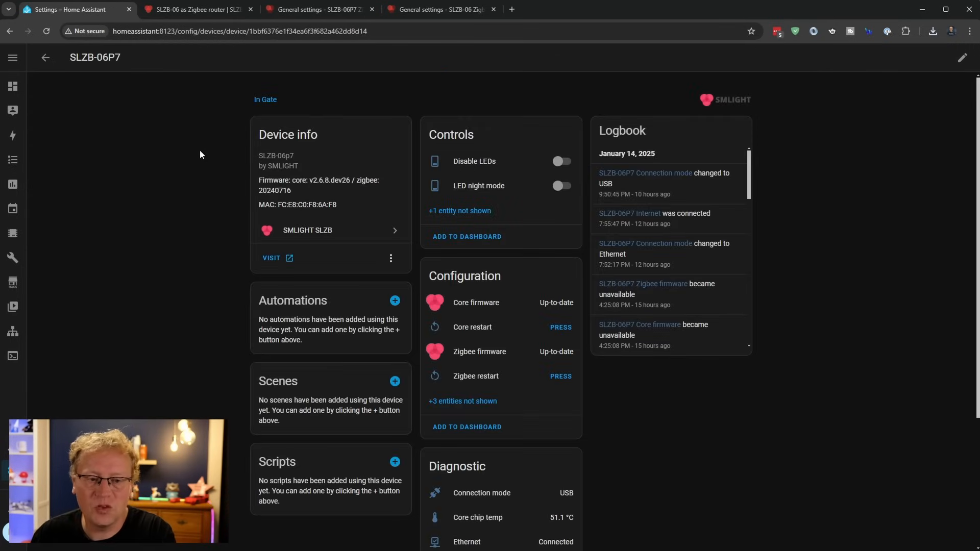
mouse_move(189, 204)
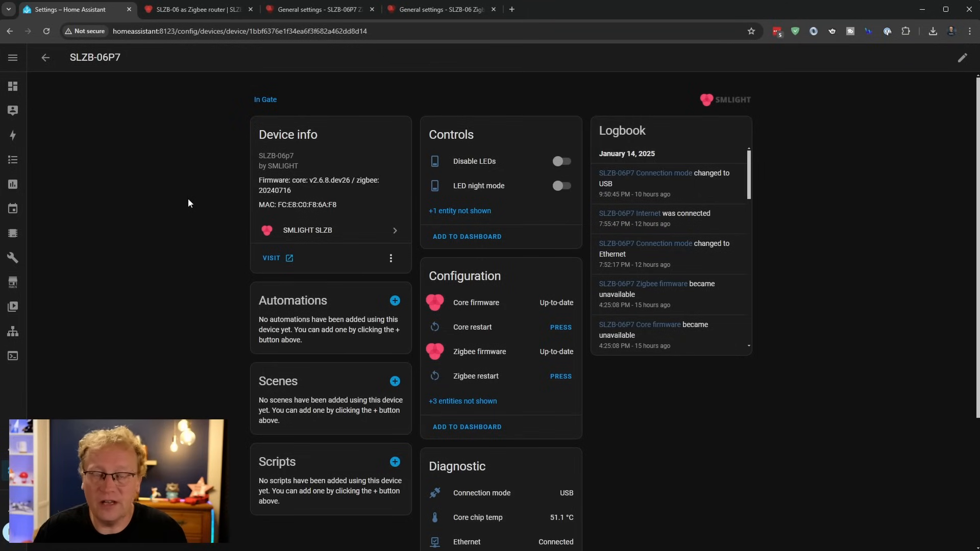
mouse_move(489, 156)
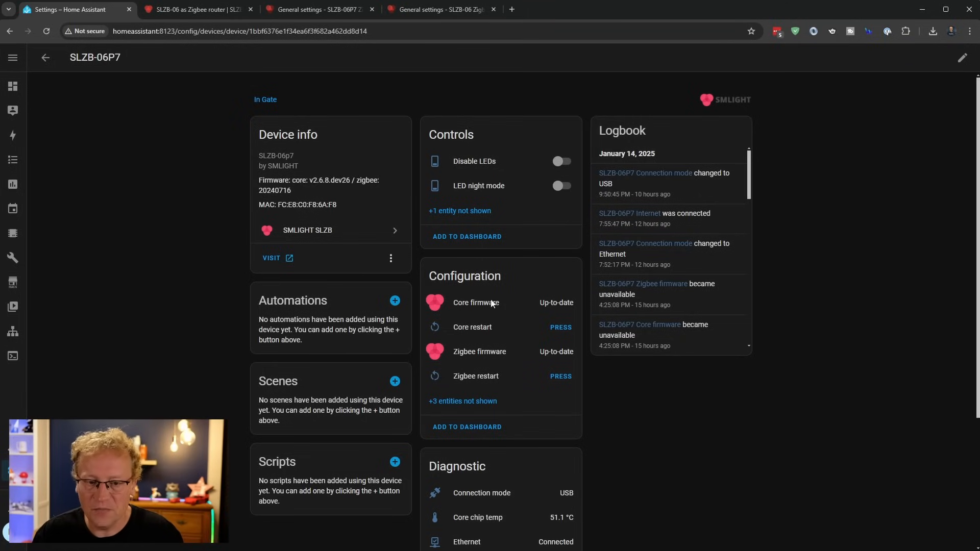
mouse_move(505, 354)
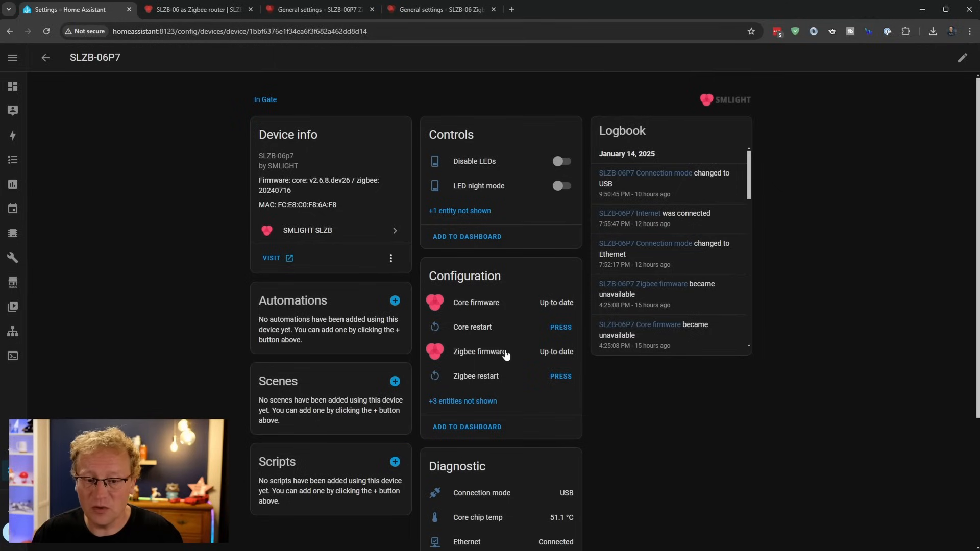
mouse_move(533, 374)
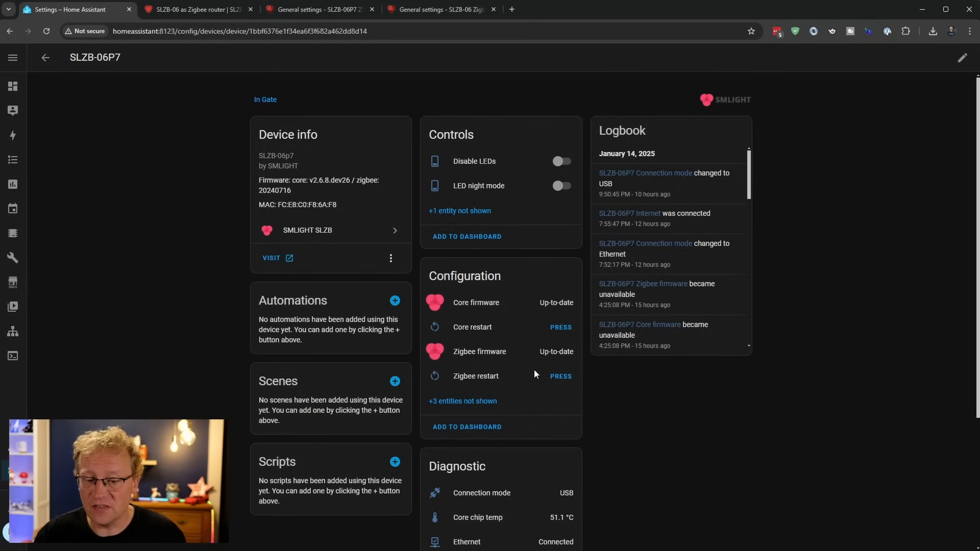
scroll("down", 3)
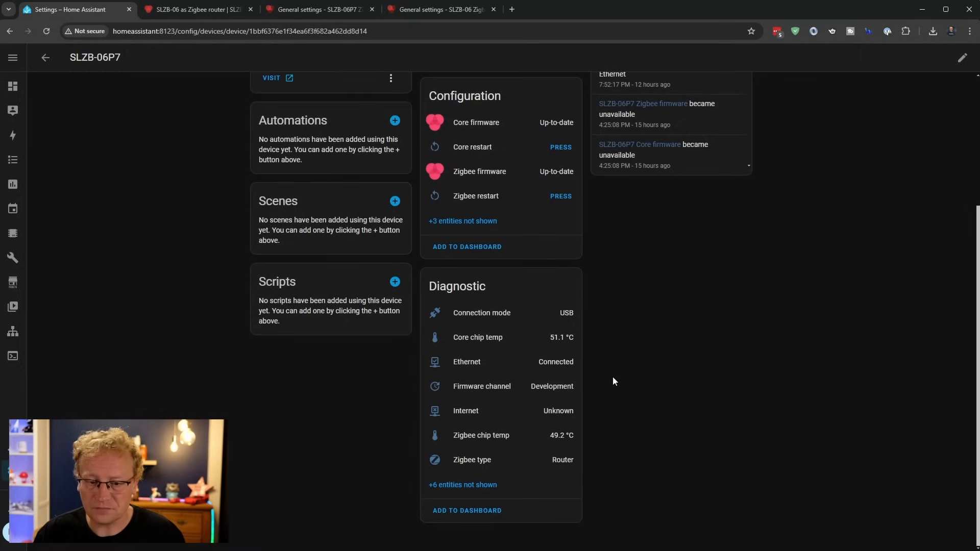
mouse_move(569, 351)
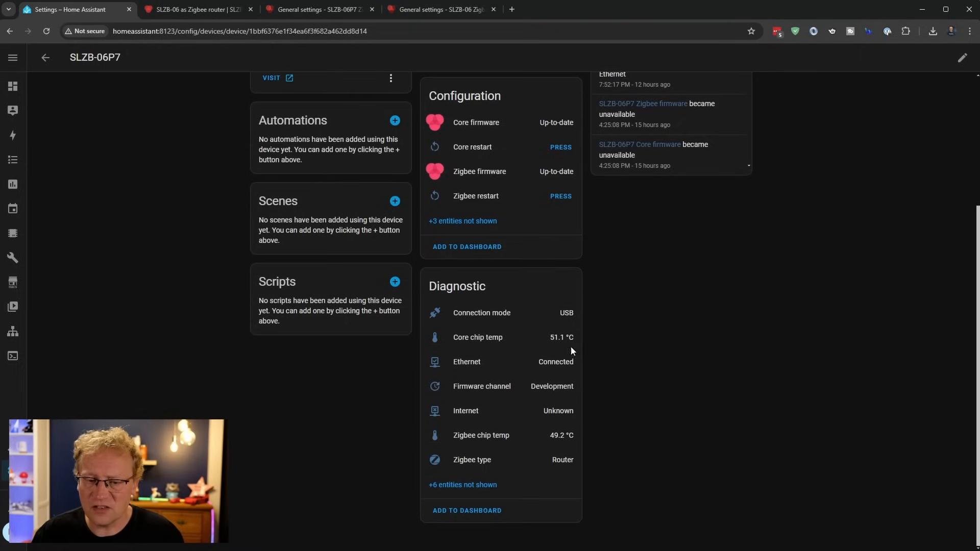
mouse_move(640, 326)
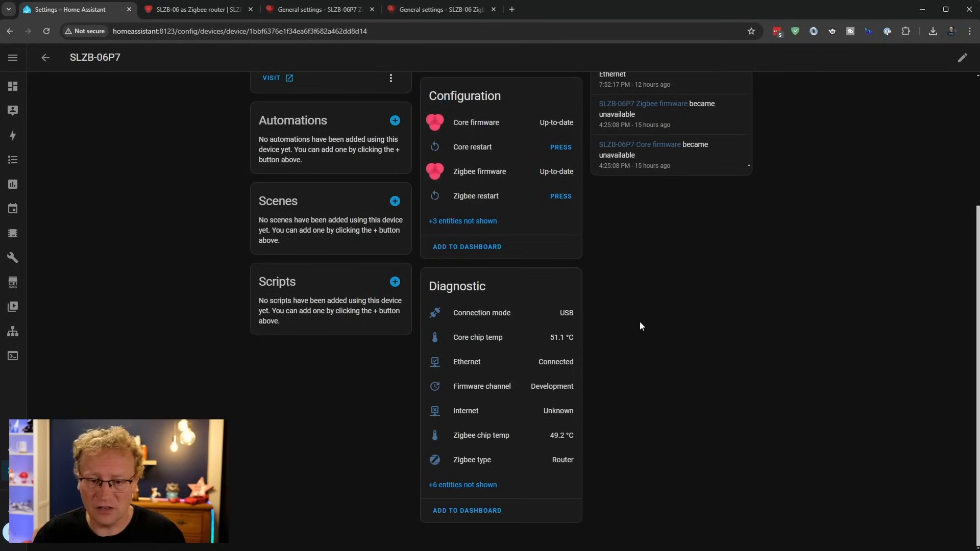
mouse_move(606, 338)
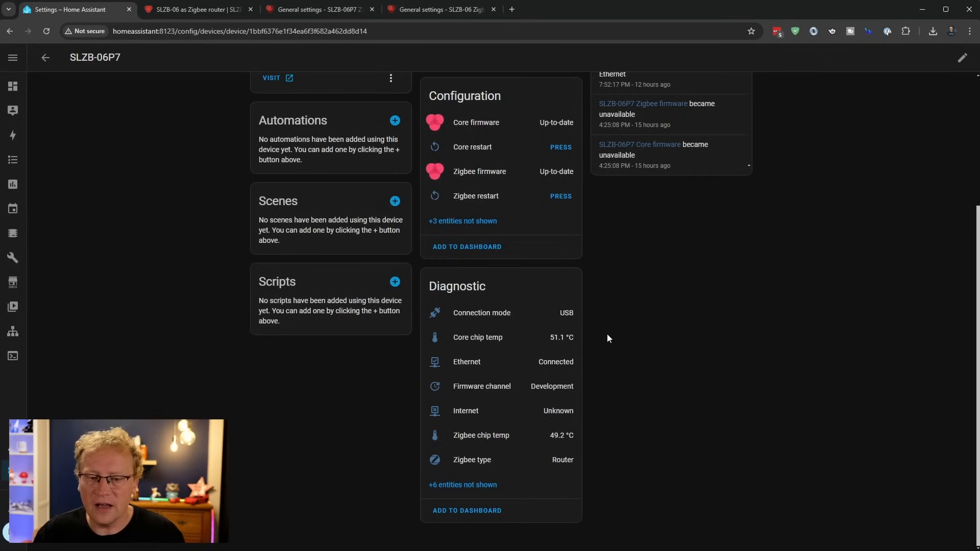
mouse_move(496, 342)
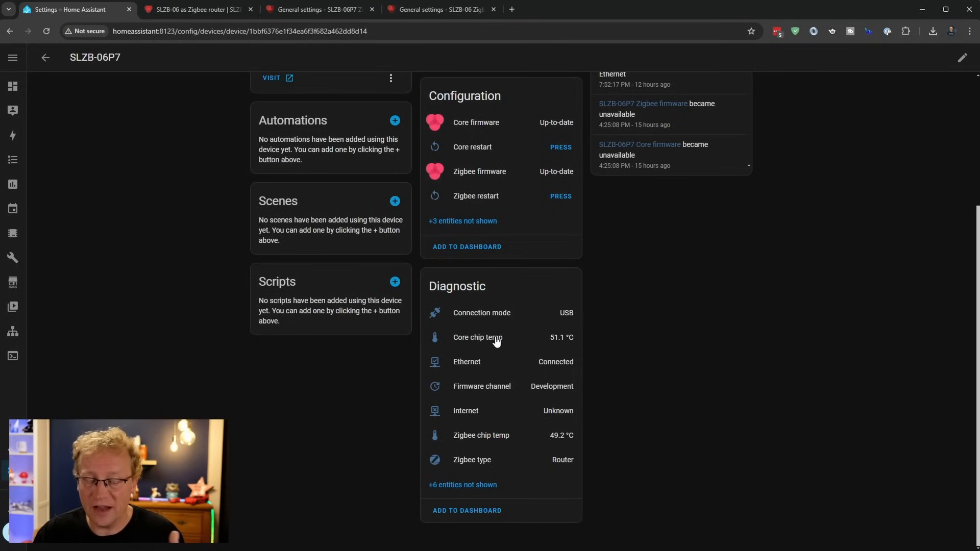
mouse_move(491, 442)
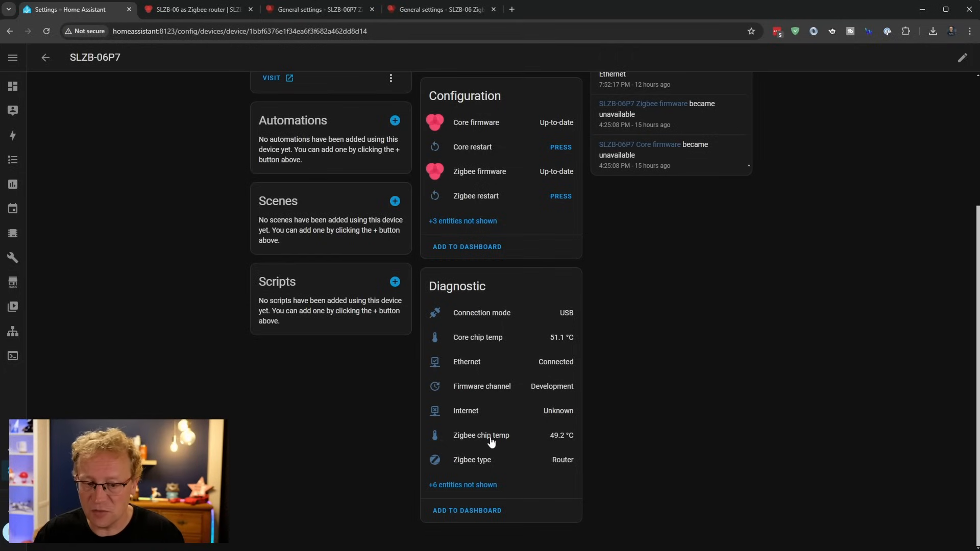
mouse_move(474, 384)
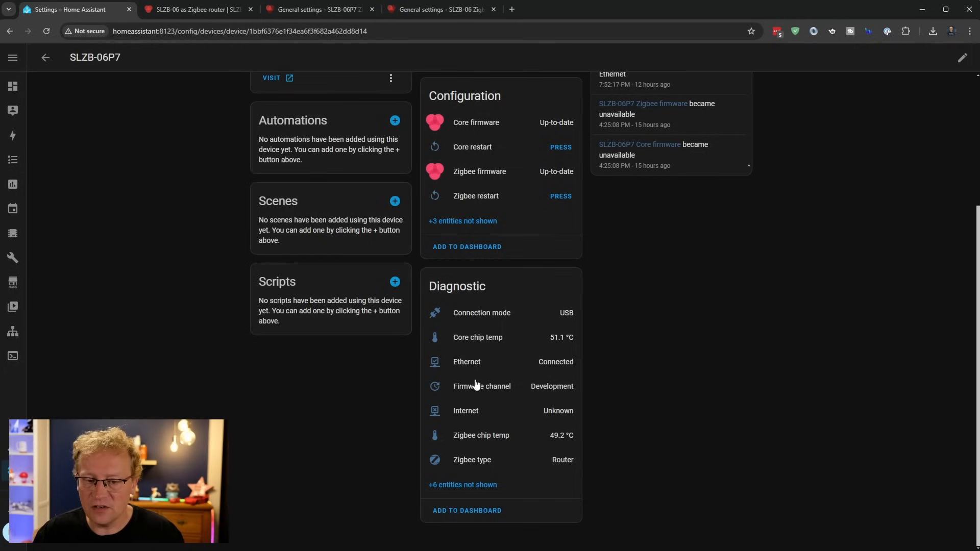
mouse_move(473, 386)
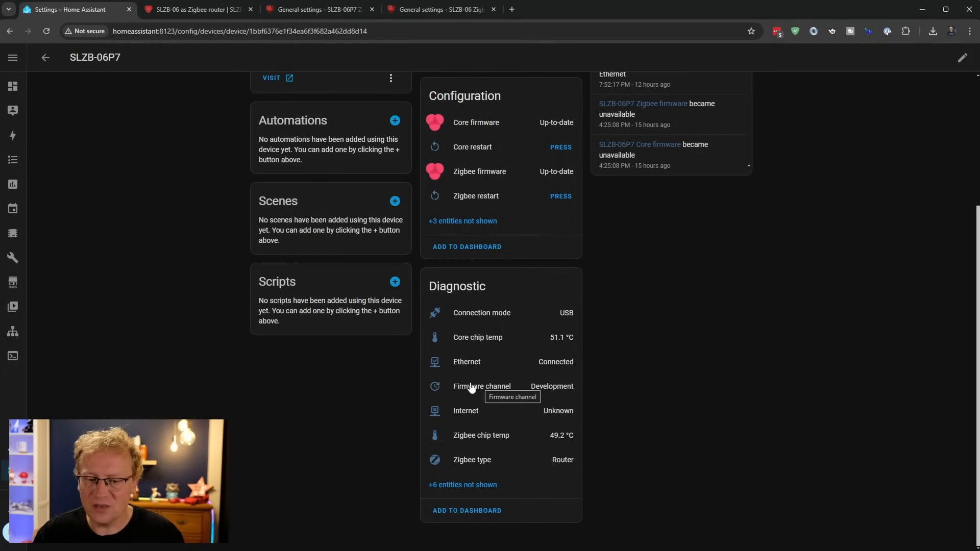
mouse_move(487, 374)
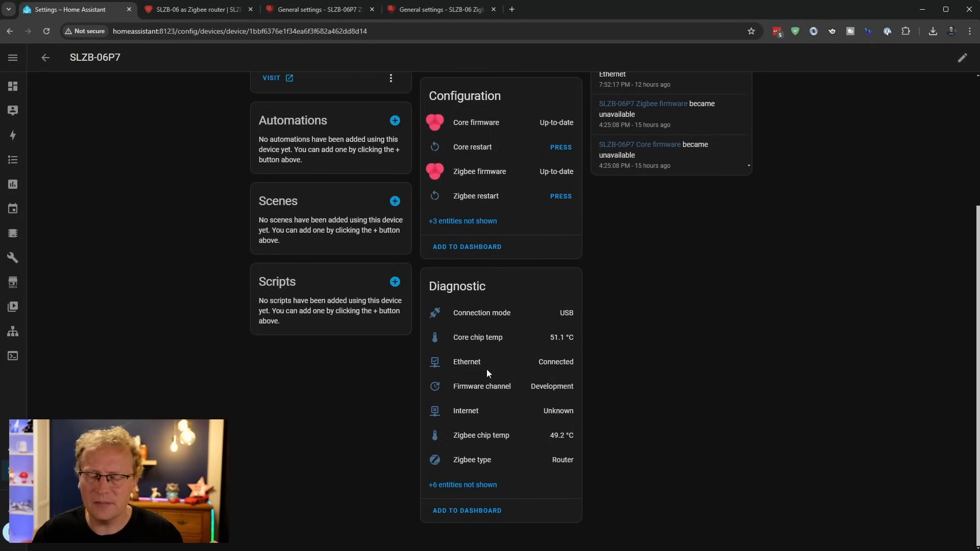
mouse_move(475, 459)
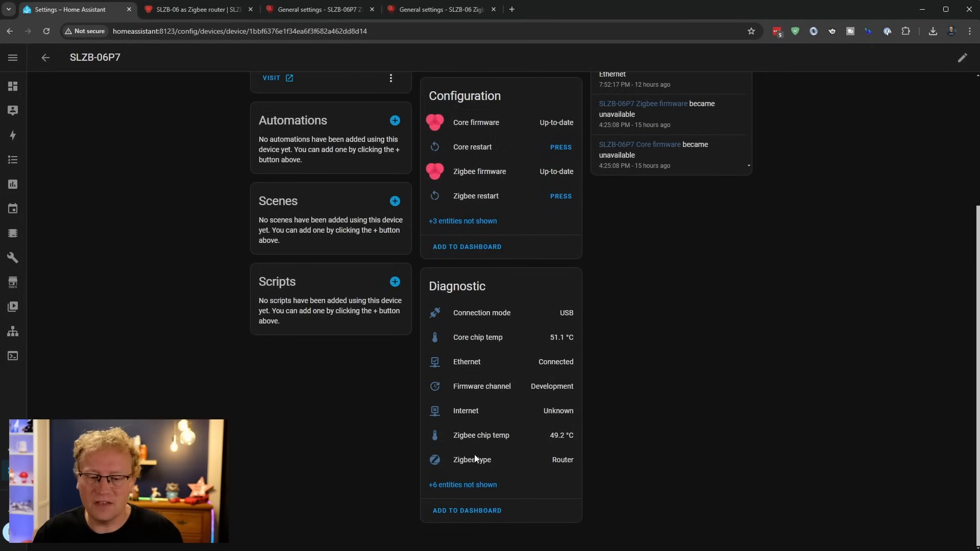
mouse_move(473, 459)
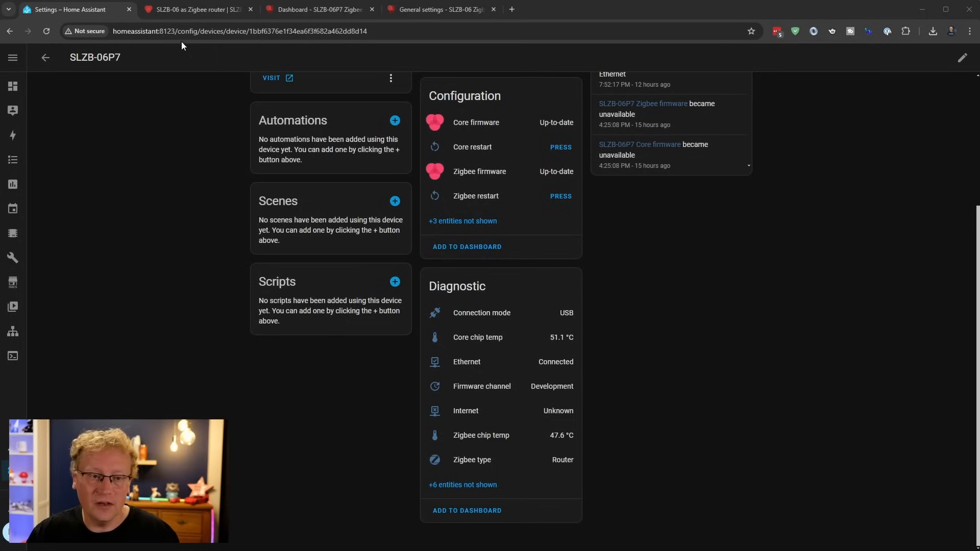
Switch to the manual's 'SLZB-06 as Zigbee router' guide.
left_click(194, 9)
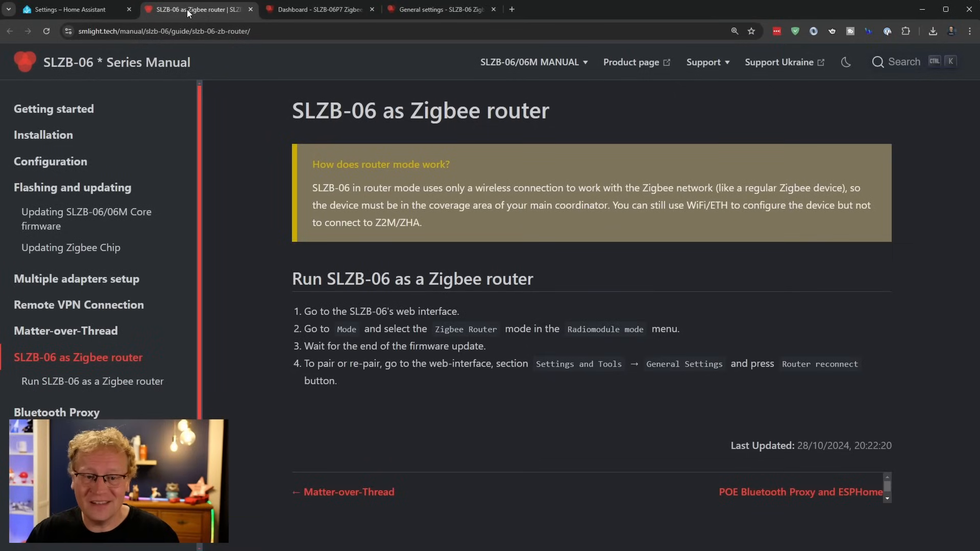
mouse_move(263, 159)
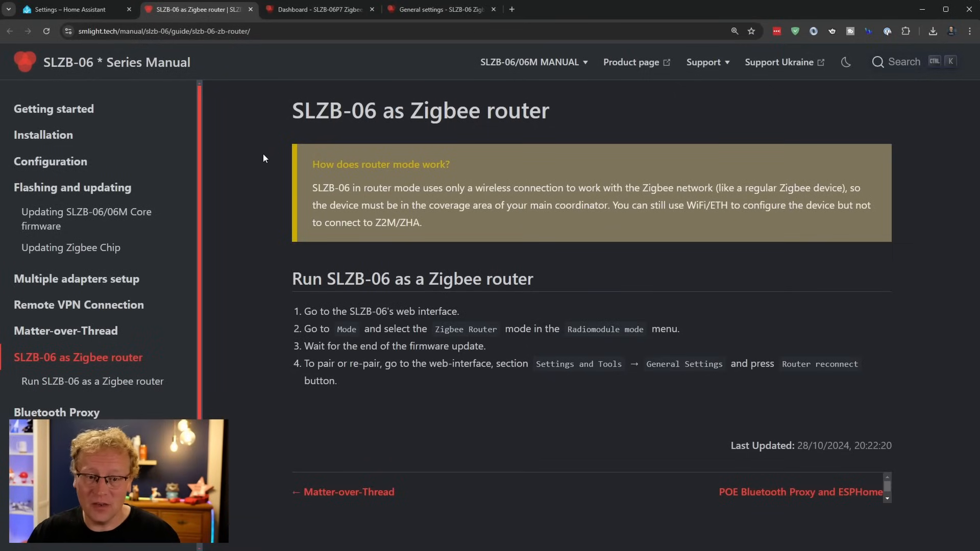
mouse_move(572, 128)
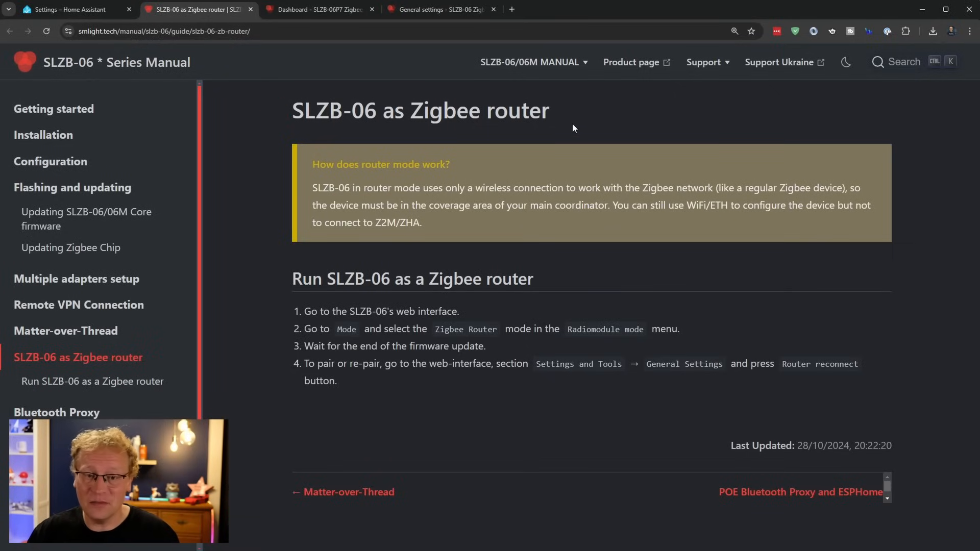
mouse_move(560, 188)
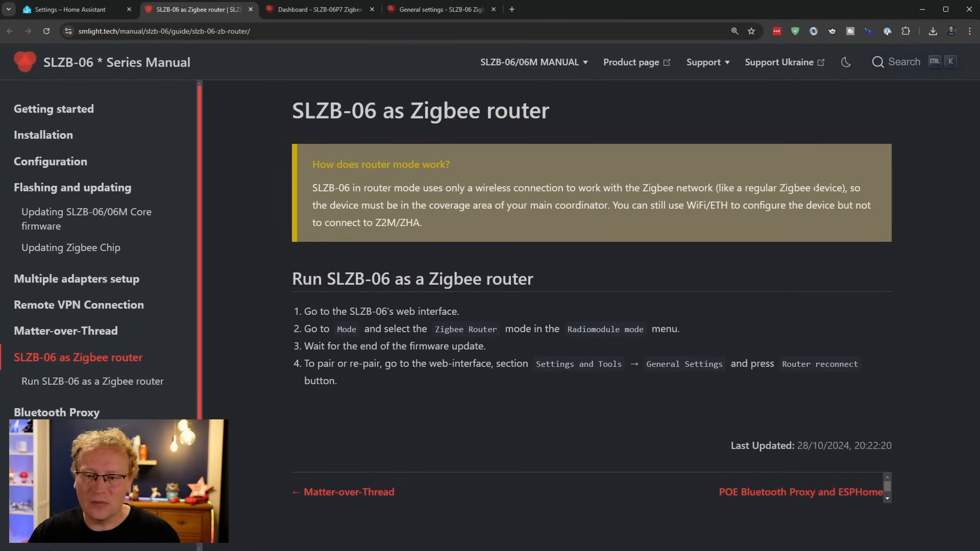
mouse_move(455, 216)
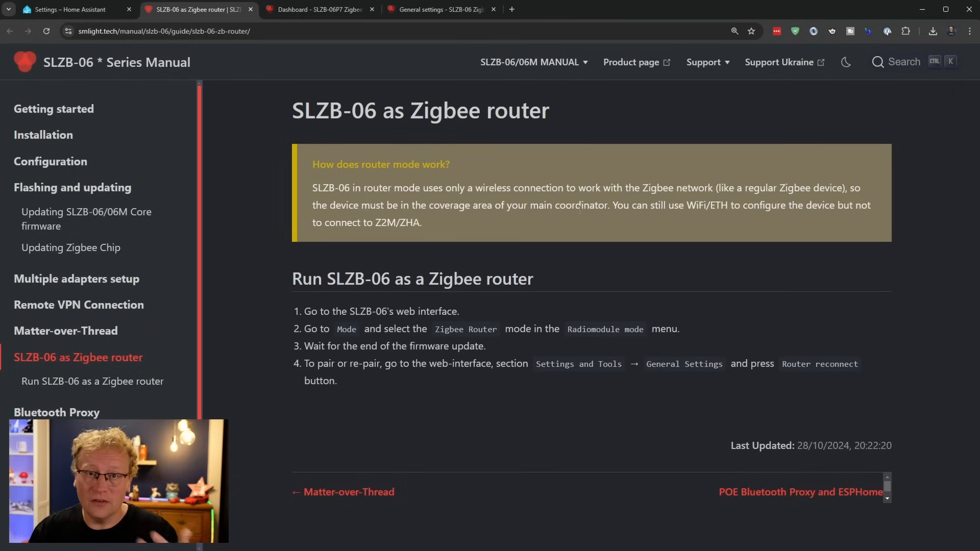
mouse_move(269, 130)
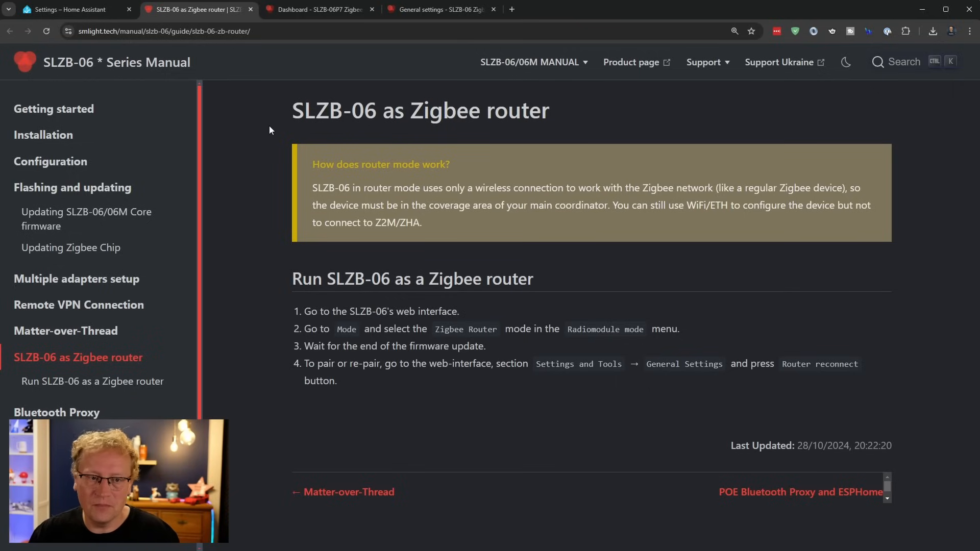
mouse_move(261, 111)
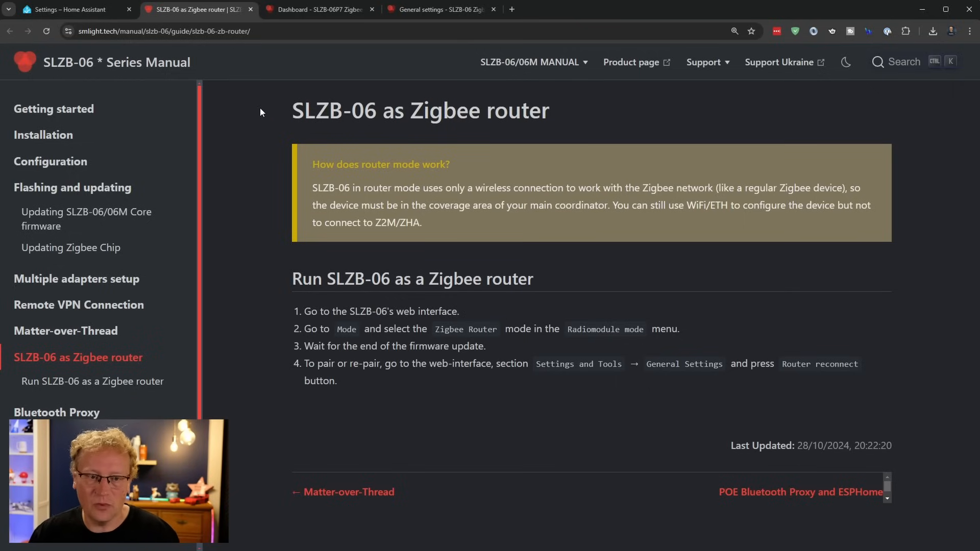
mouse_move(273, 82)
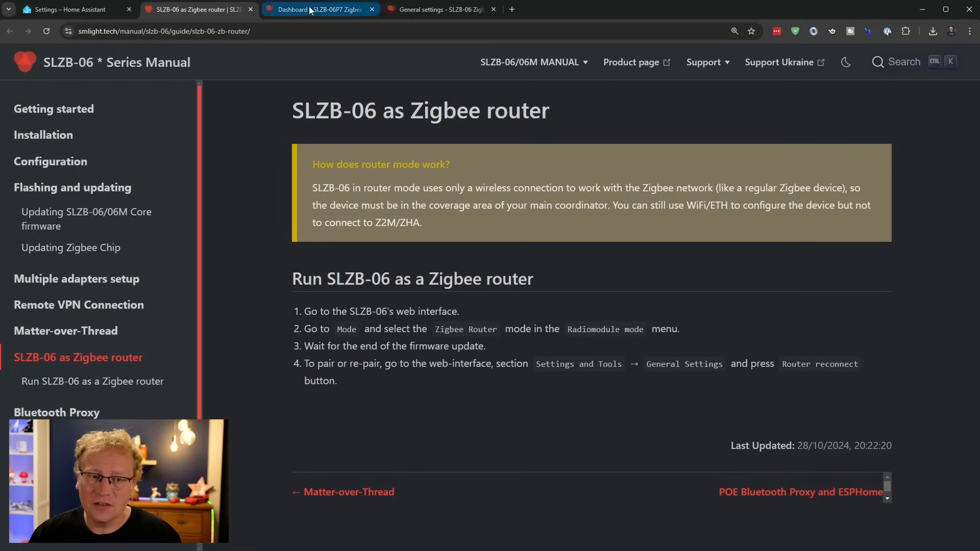
Review the SLZB-06P7 dashboard's General status and Device information panels (Zigbee router, USB, Ethernet).
left_click(318, 10)
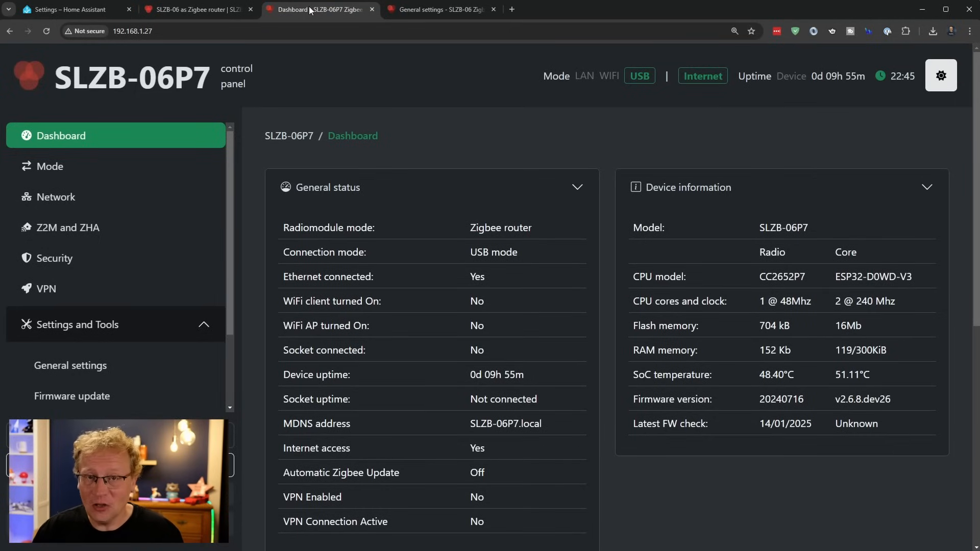
mouse_move(383, 215)
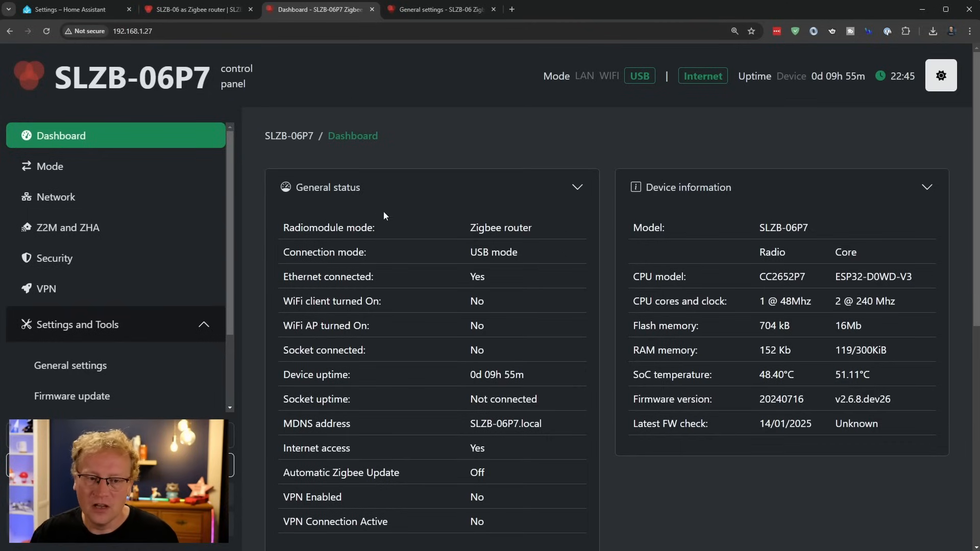
scroll("up", 3)
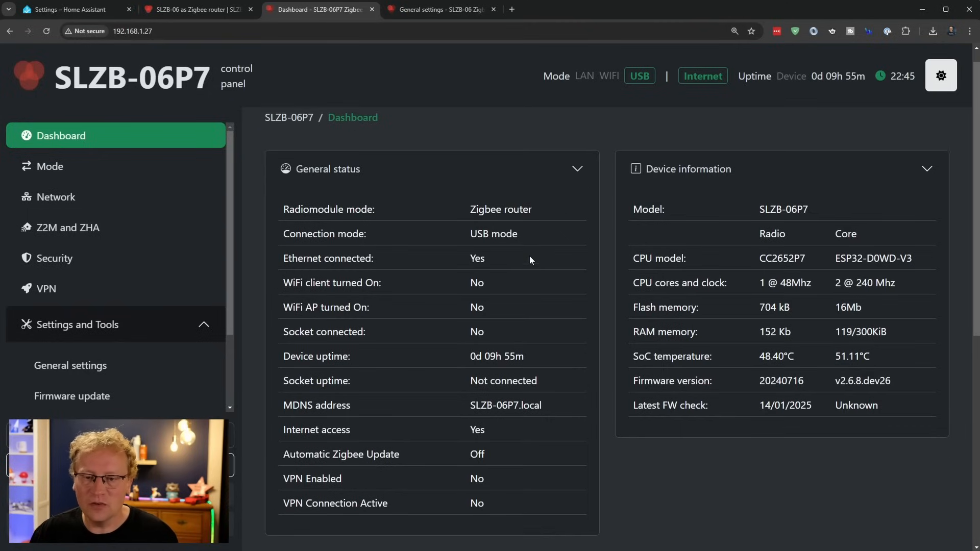
scroll("down", 3)
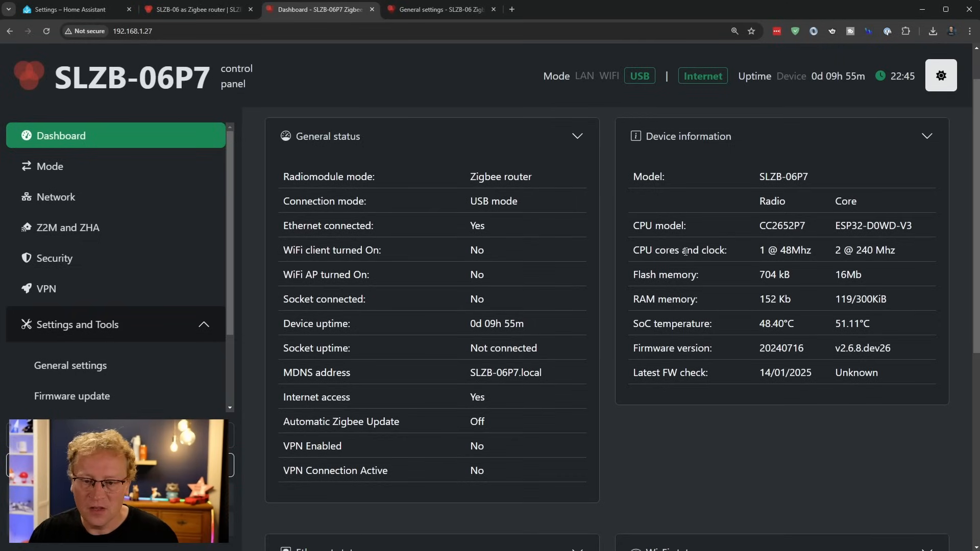
mouse_move(603, 280)
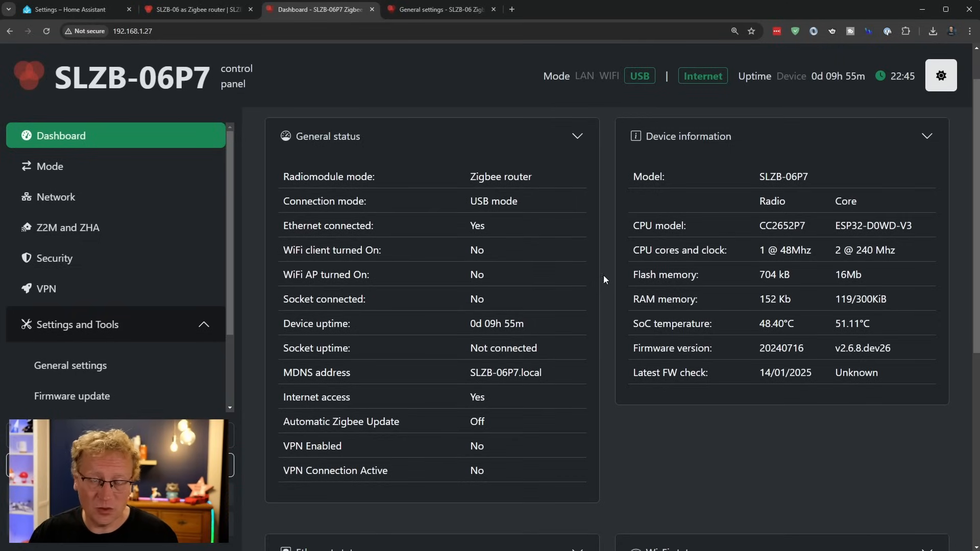
mouse_move(120, 194)
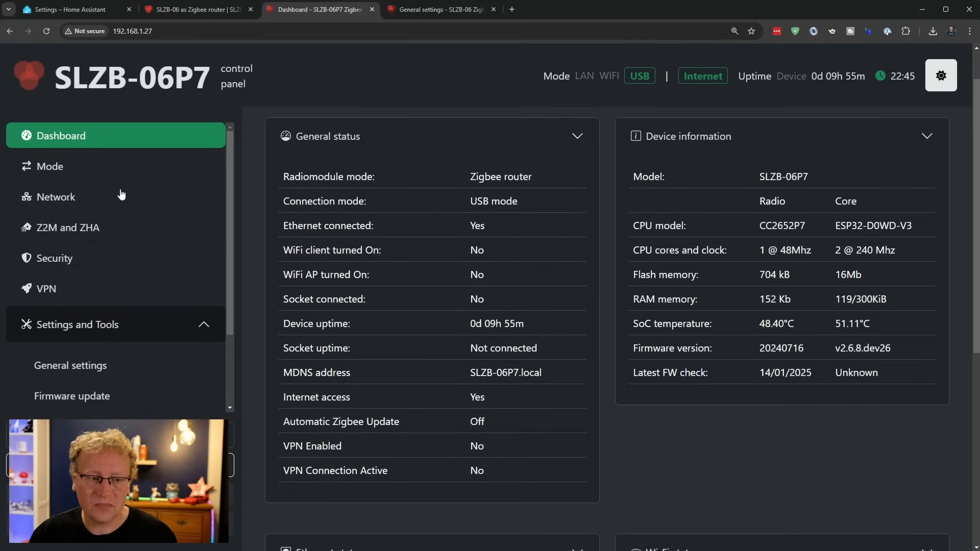
Show the Mode page with Zigbee Router selected as the radio module mode.
left_click(59, 167)
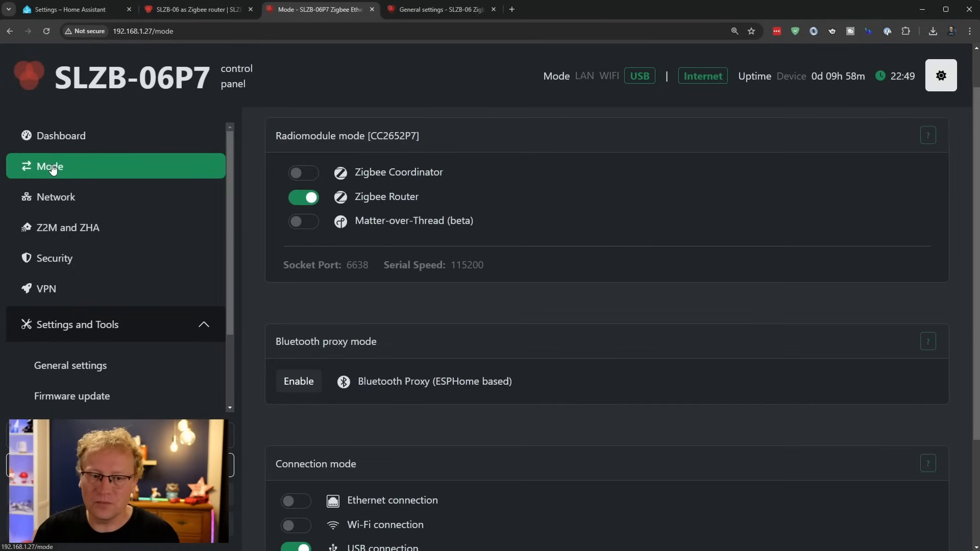
mouse_move(259, 178)
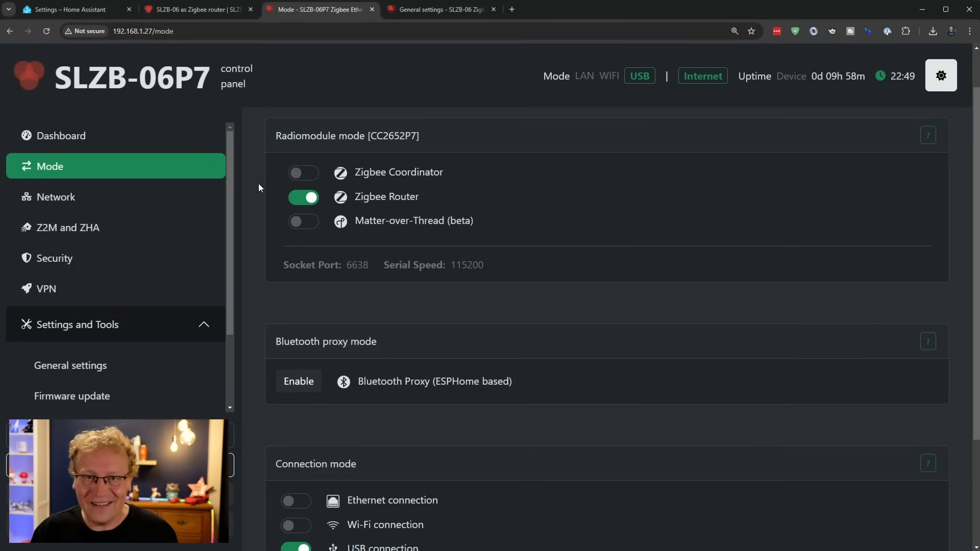
mouse_move(373, 191)
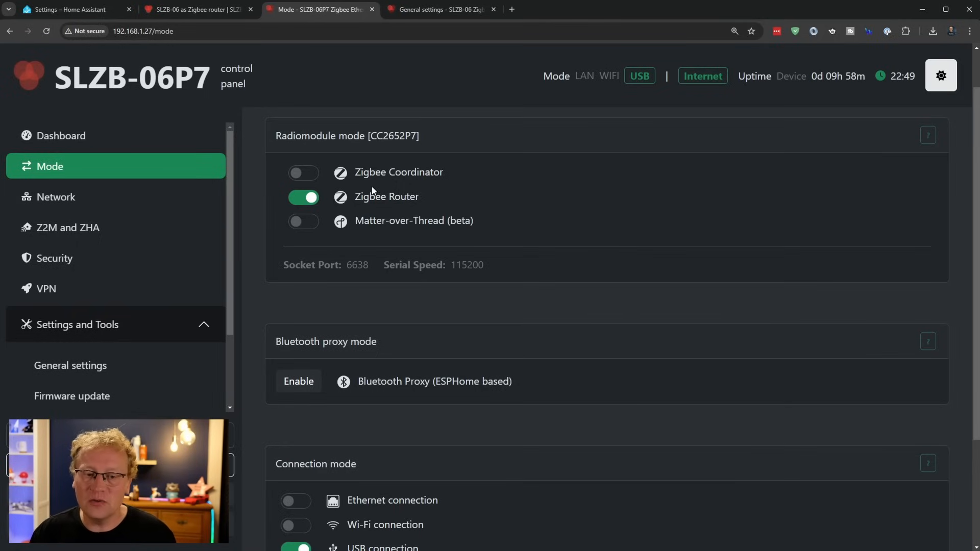
left_click(303, 174)
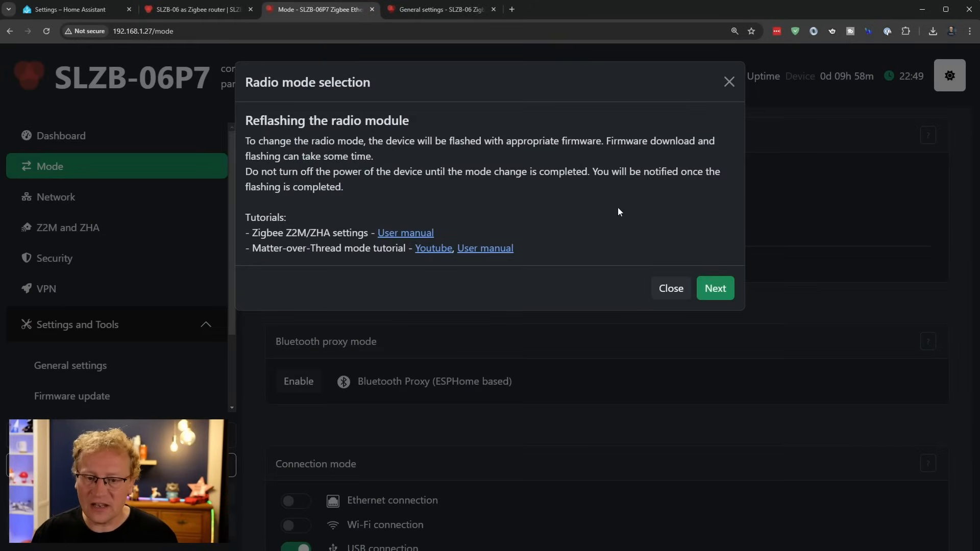
mouse_move(647, 238)
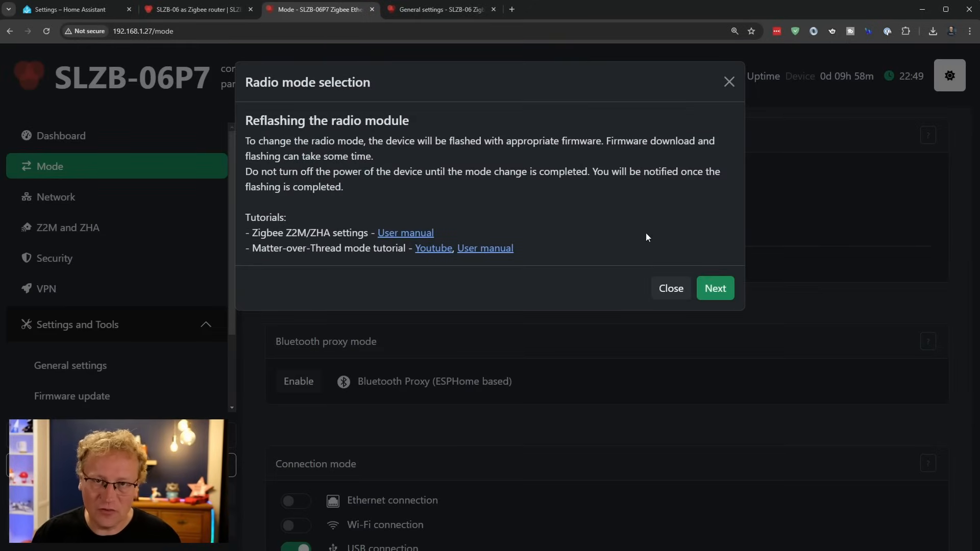
mouse_move(649, 221)
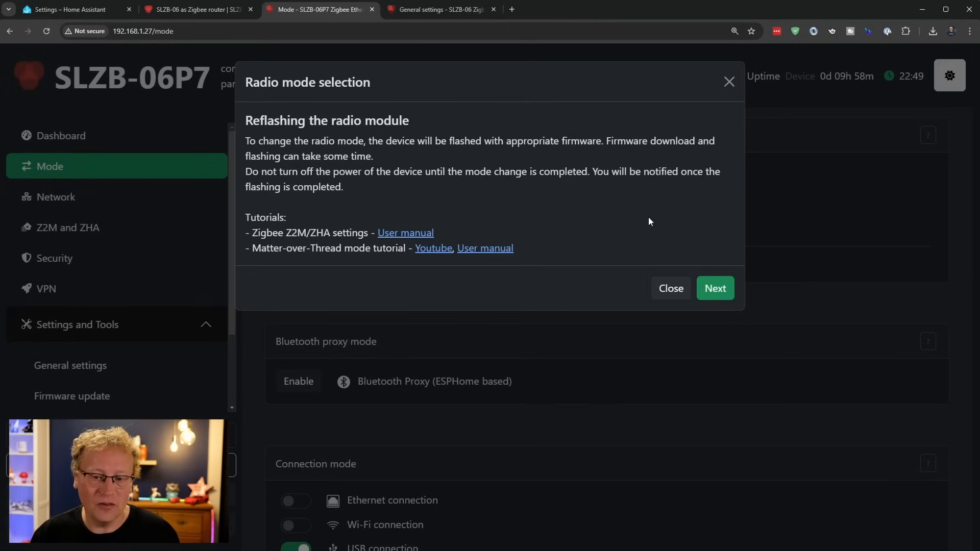
left_click(670, 288)
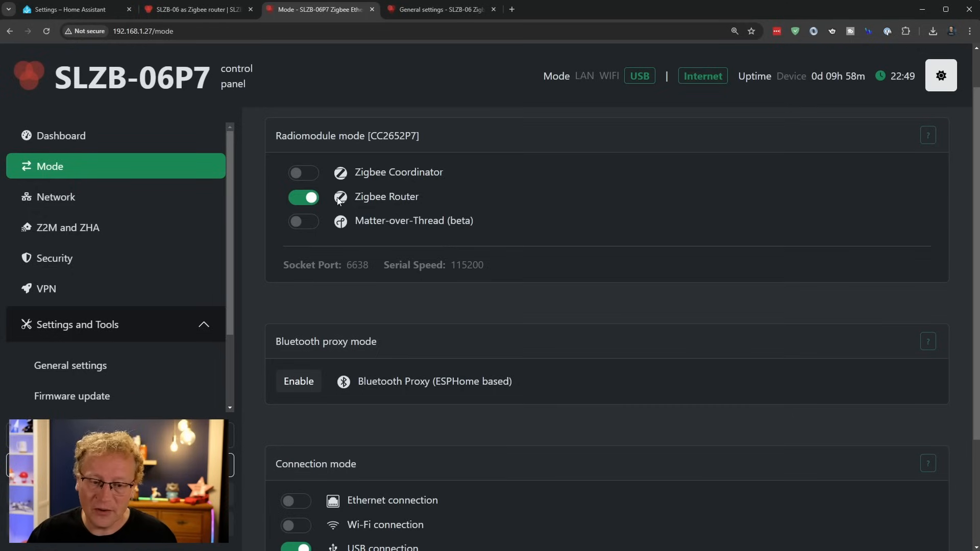
mouse_move(272, 388)
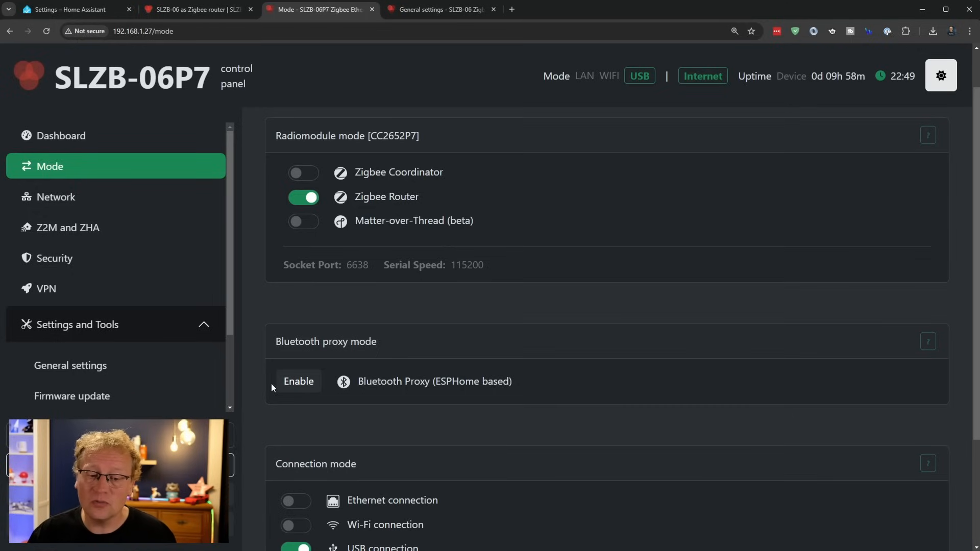
mouse_move(263, 376)
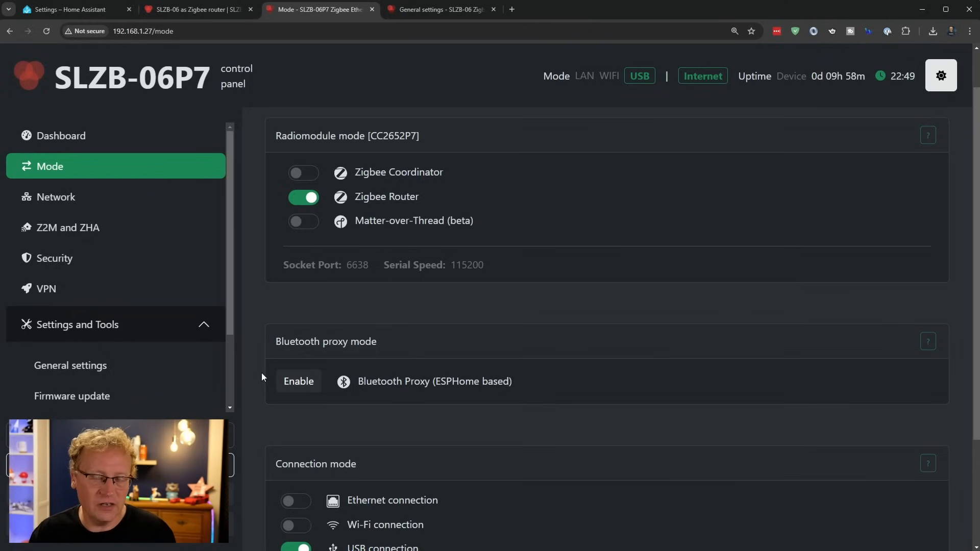
mouse_move(255, 346)
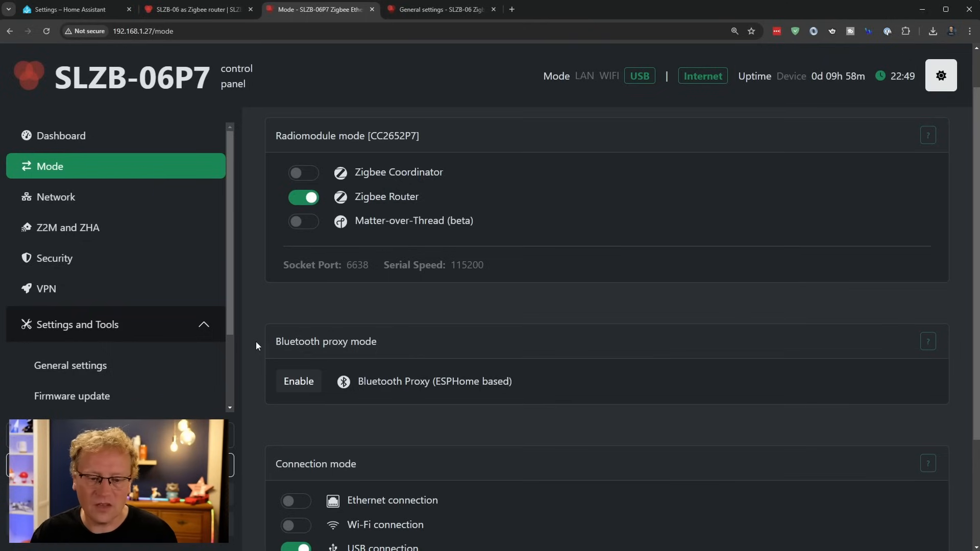
scroll("down", 3)
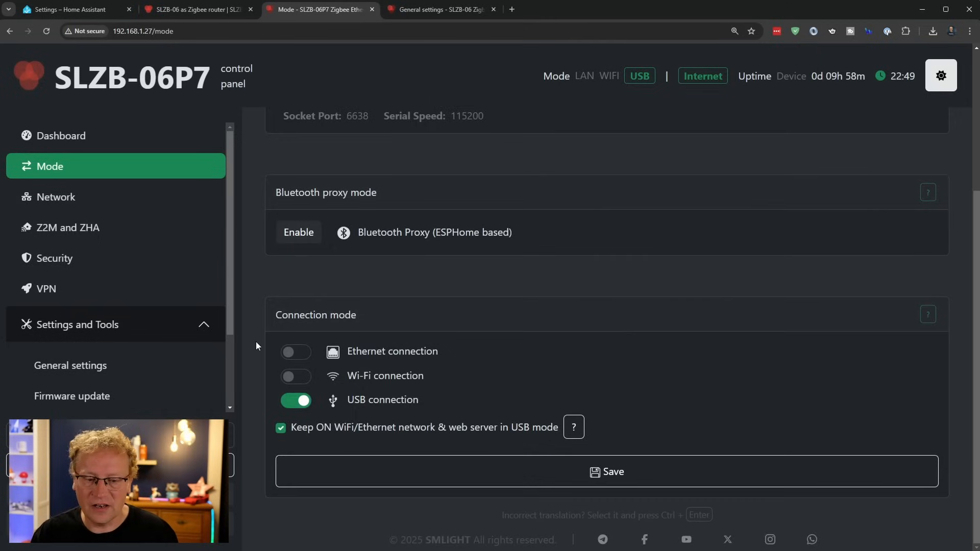
mouse_move(368, 405)
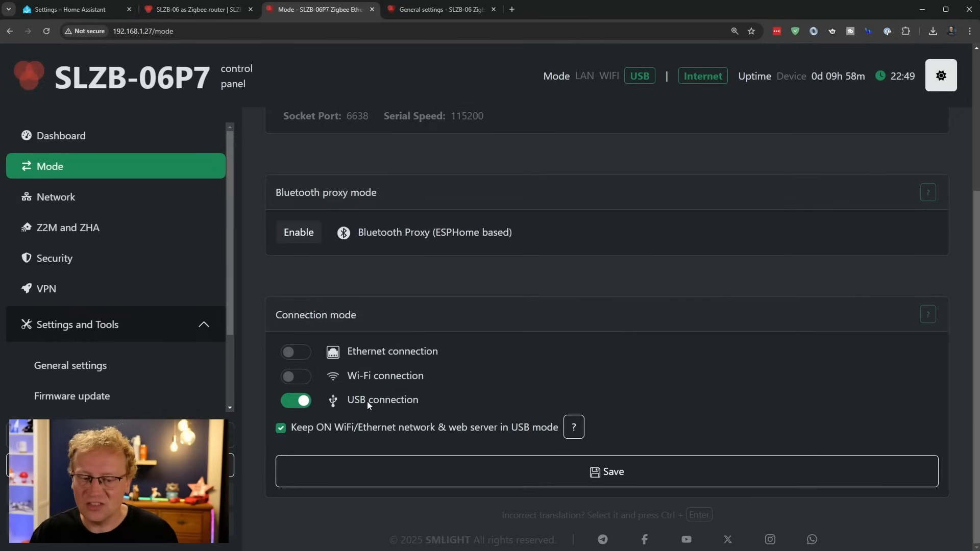
mouse_move(341, 379)
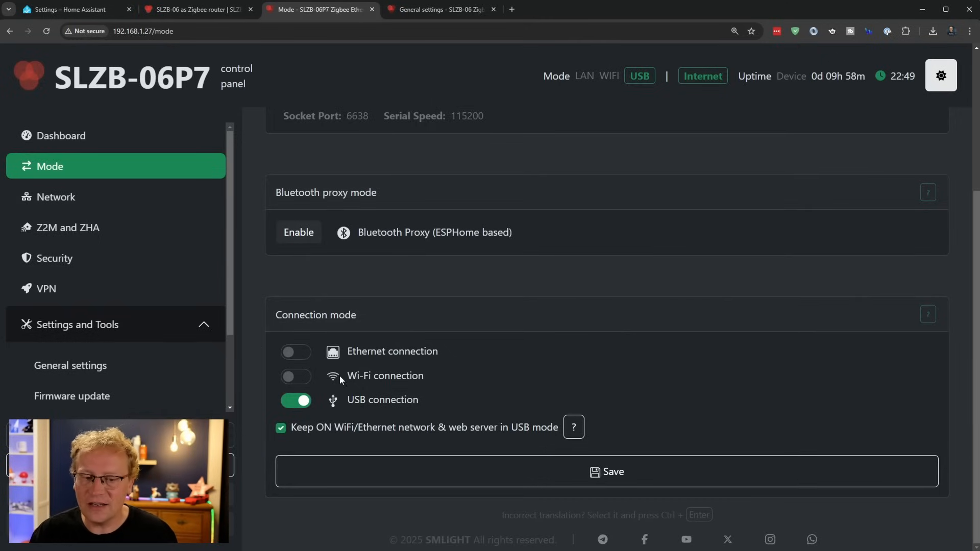
mouse_move(383, 360)
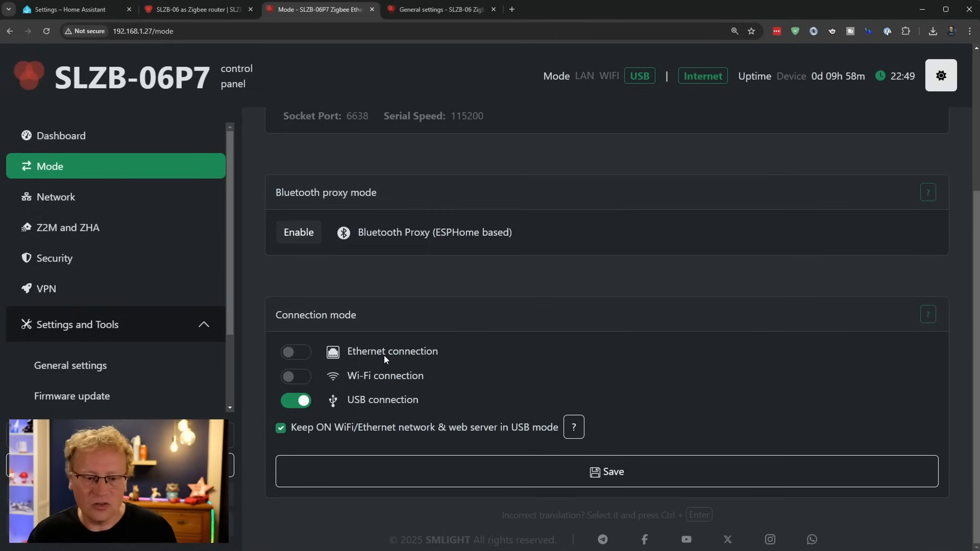
mouse_move(355, 396)
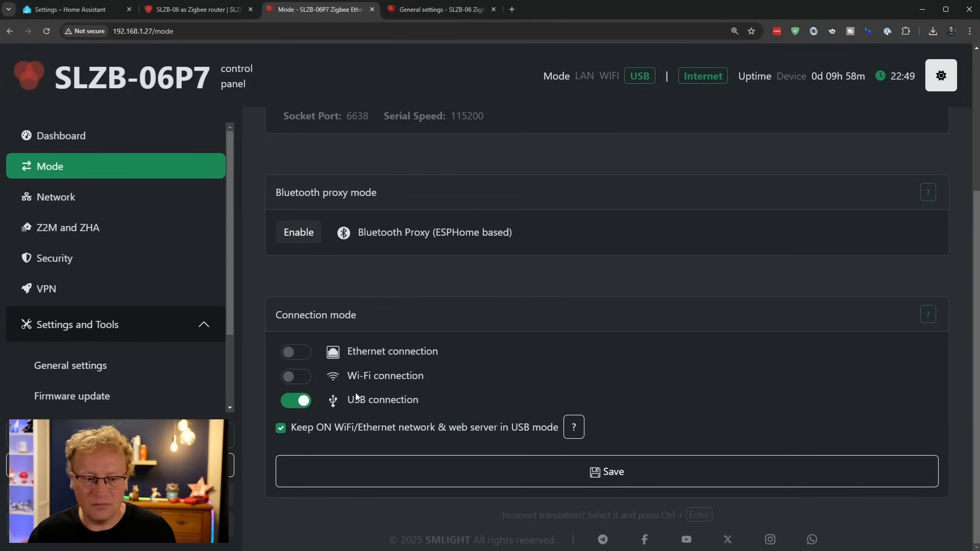
mouse_move(367, 404)
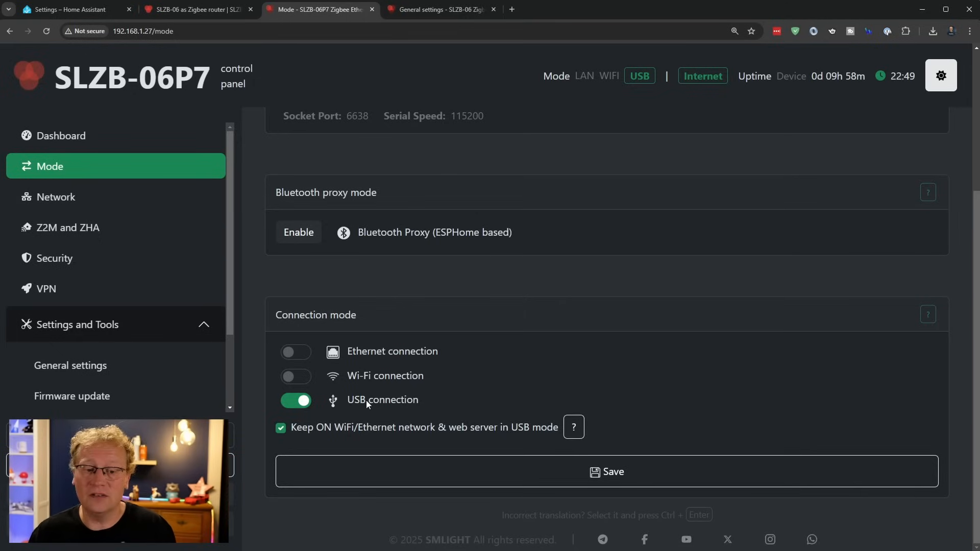
mouse_move(368, 392)
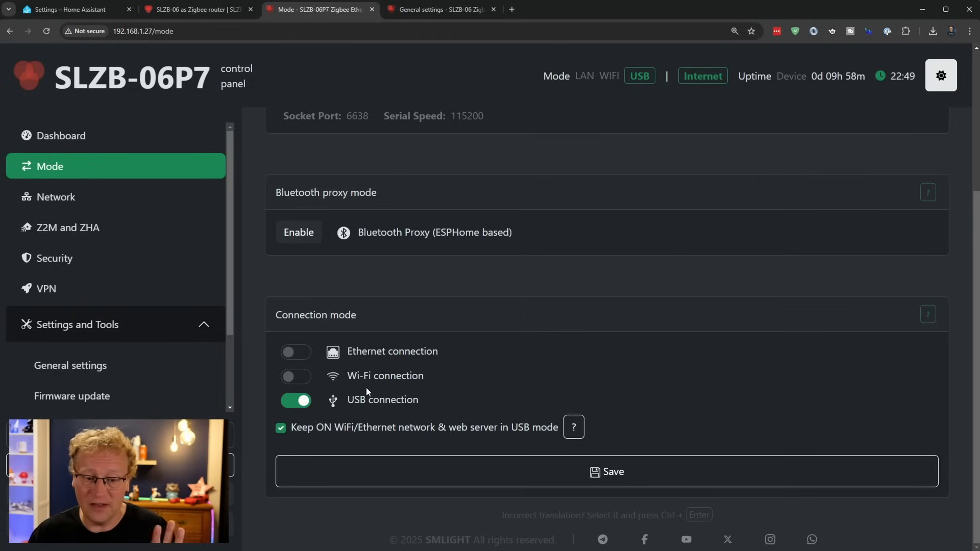
mouse_move(451, 281)
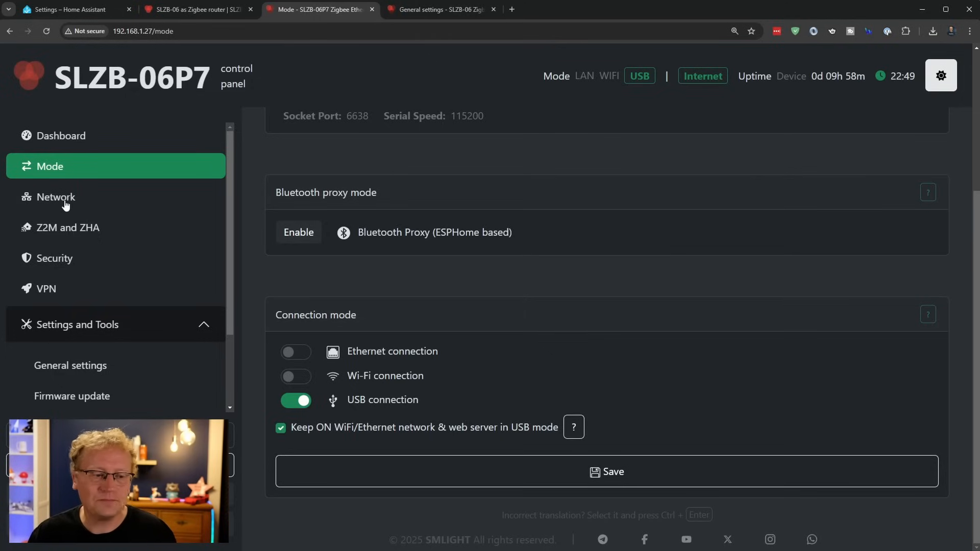
Review the Network page's Ethernet and Wifi Setup panels, DHCP enabled for both.
left_click(55, 197)
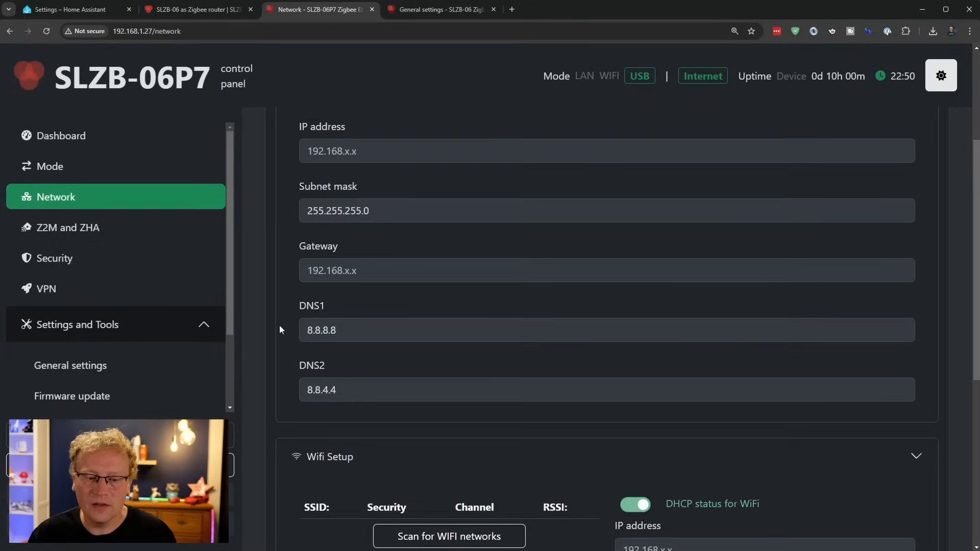
scroll("up", 3)
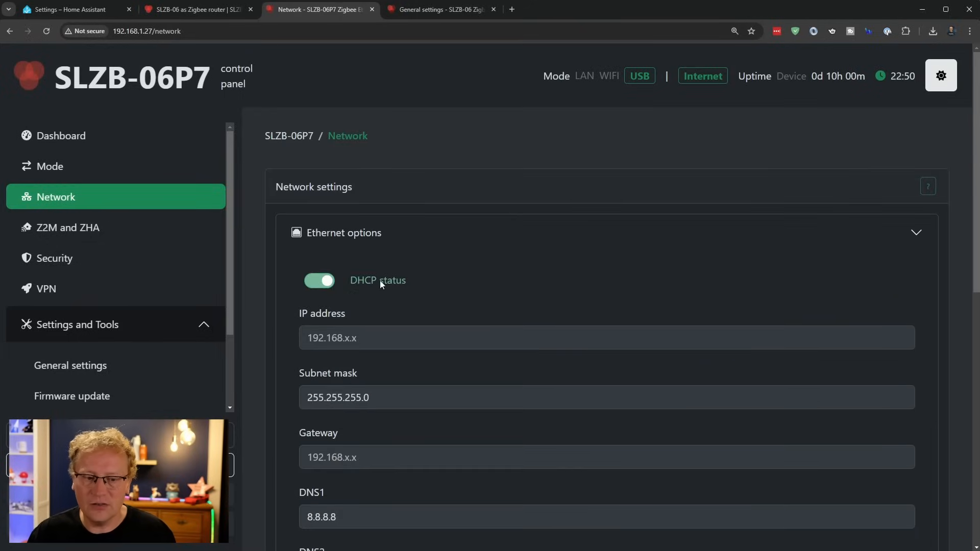
mouse_move(350, 244)
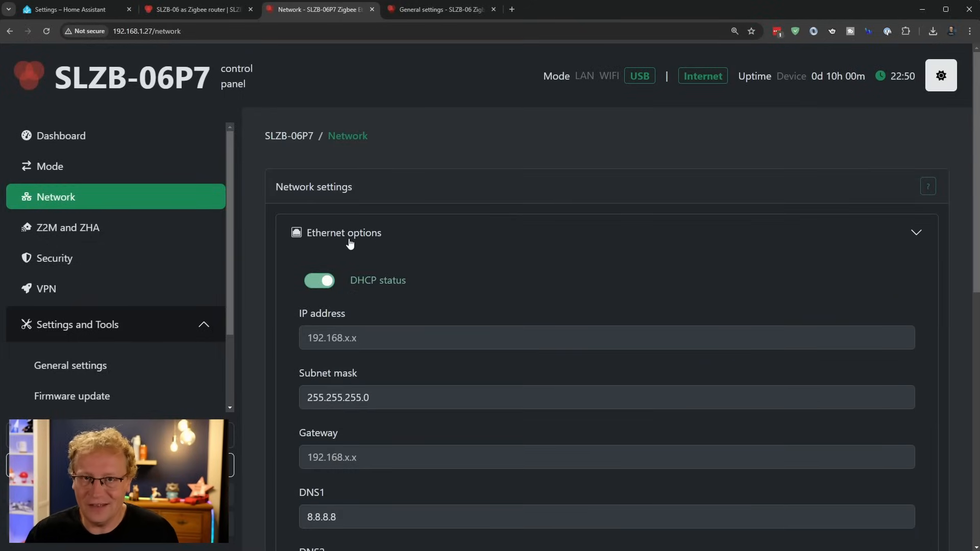
scroll("down", 3)
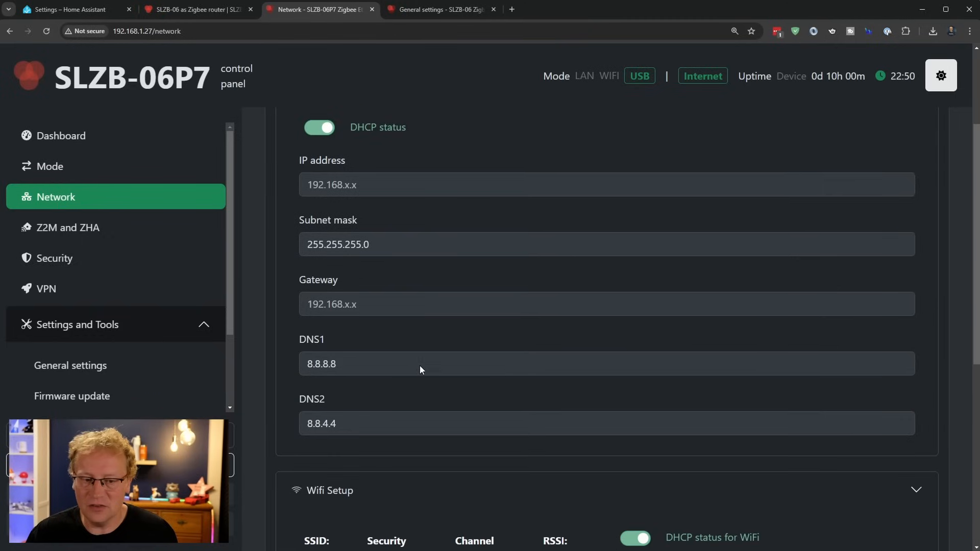
scroll("down", 3)
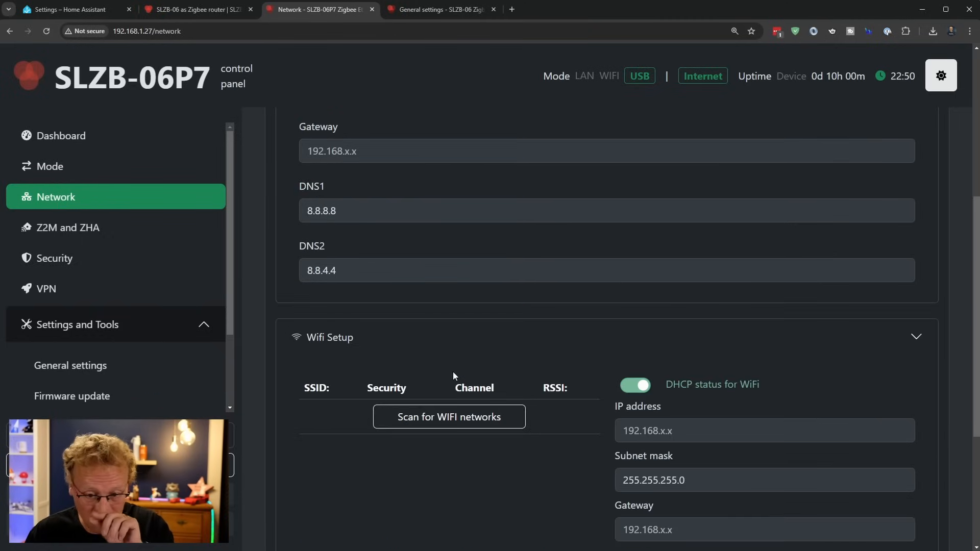
scroll("down", 3)
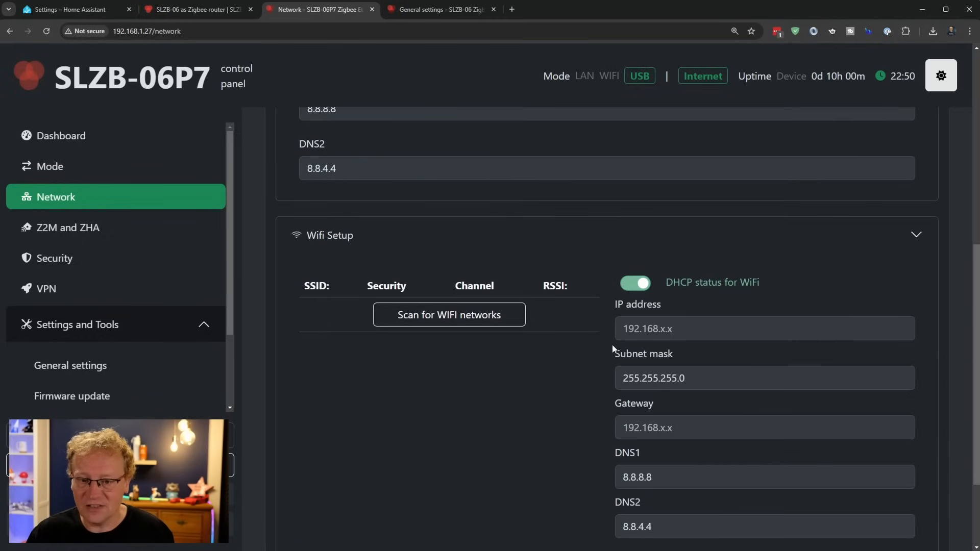
scroll("down", 3)
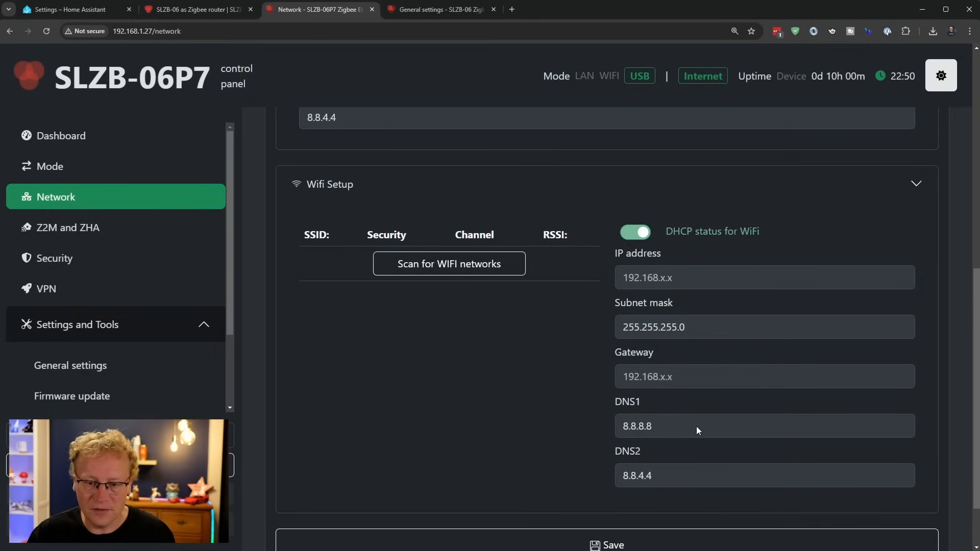
mouse_move(146, 344)
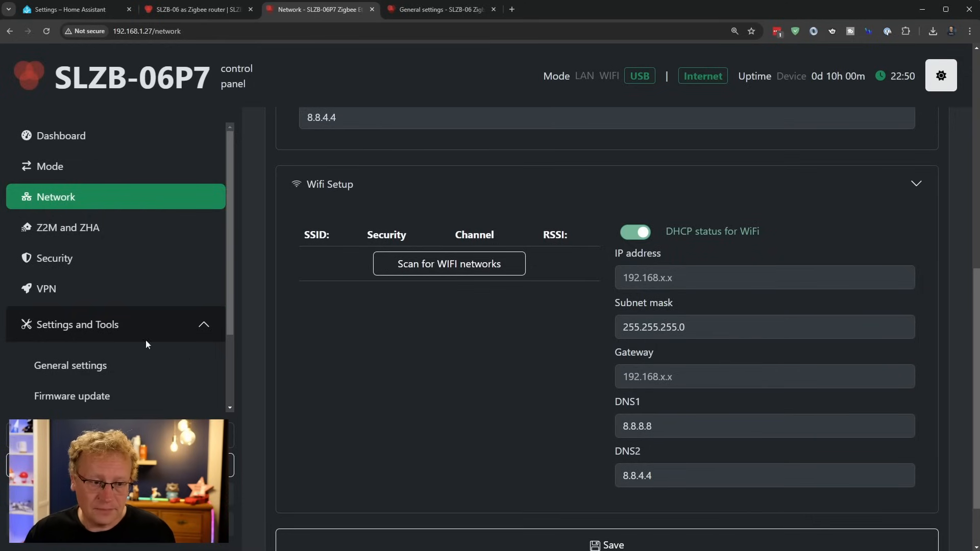
Review the Z2M and ZHA serial options (115200, port 6638) and IEEE address change panel.
left_click(68, 228)
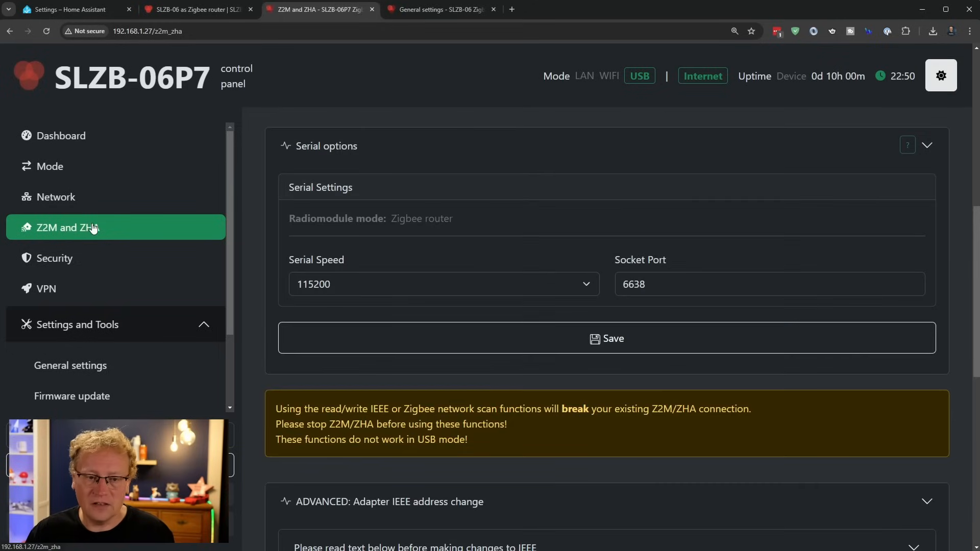
scroll("down", 3)
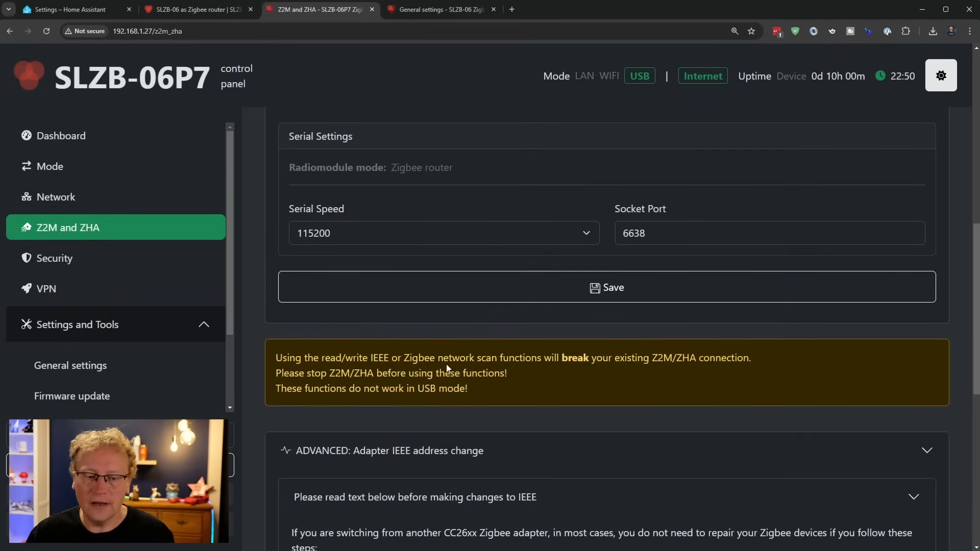
scroll("up", 3)
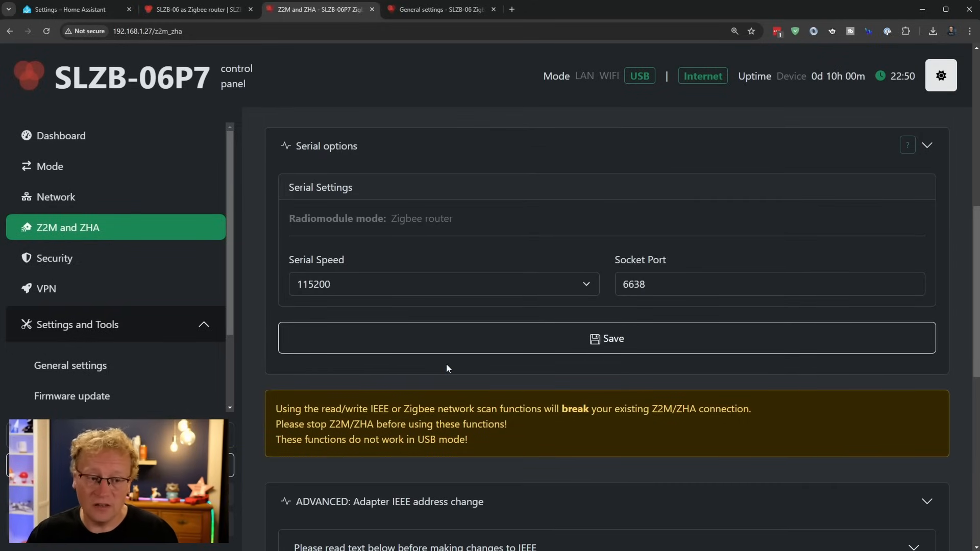
mouse_move(514, 378)
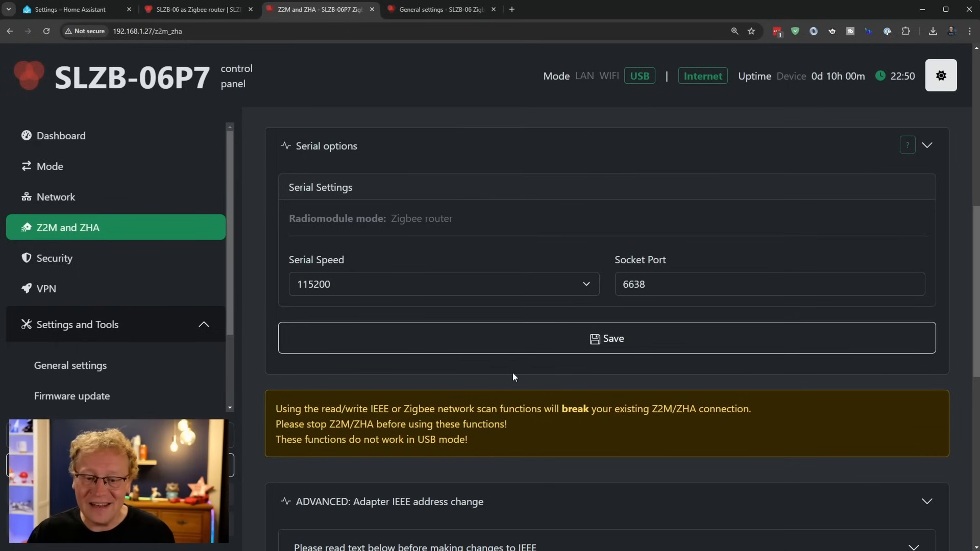
scroll("down", 3)
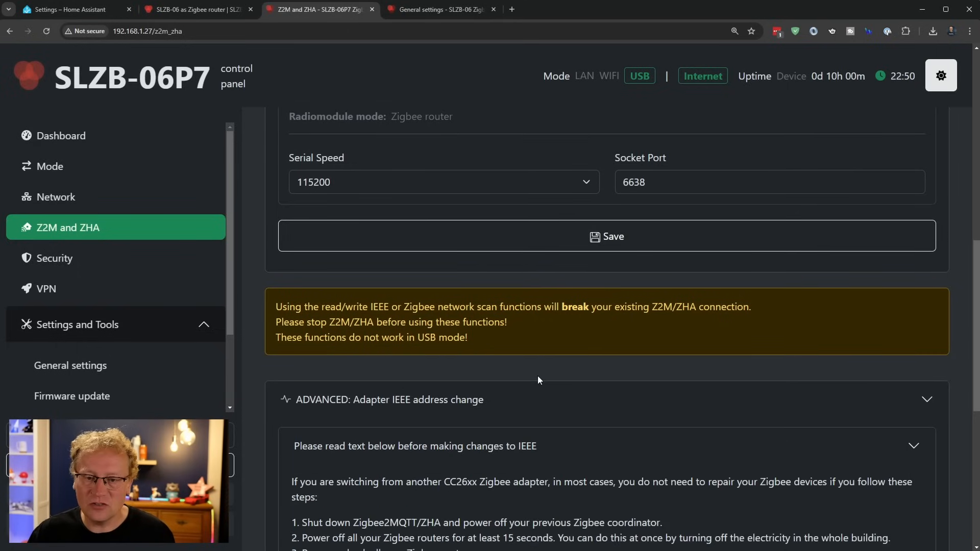
mouse_move(546, 335)
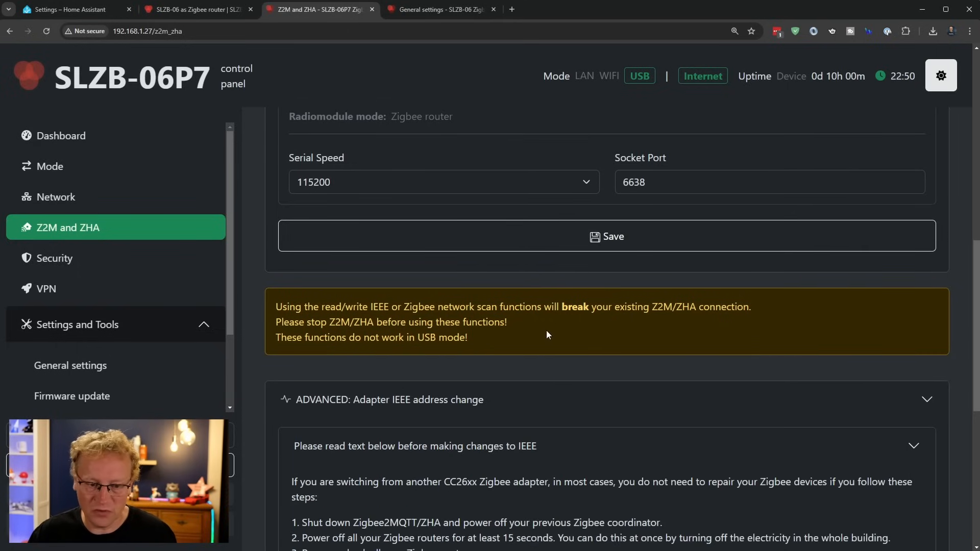
scroll("down", 3)
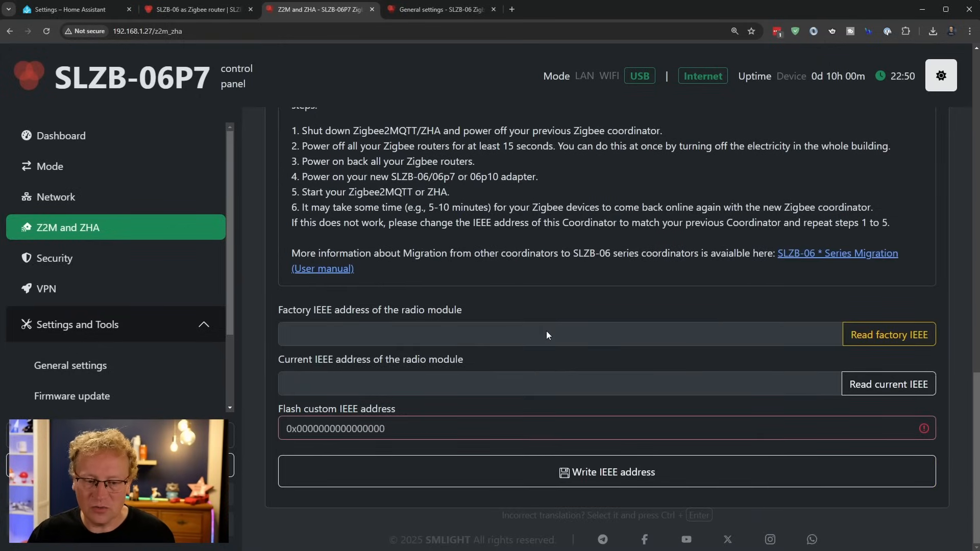
mouse_move(503, 385)
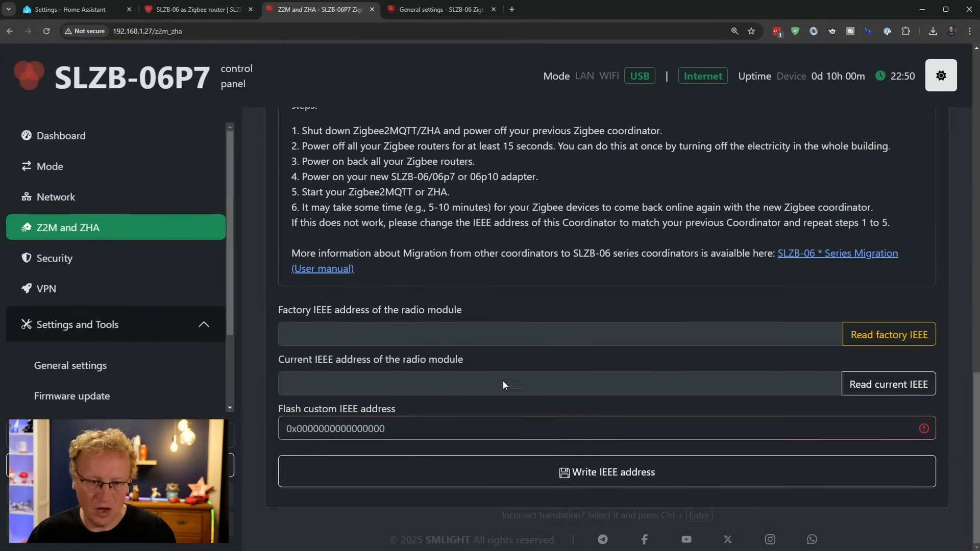
scroll("up", 3)
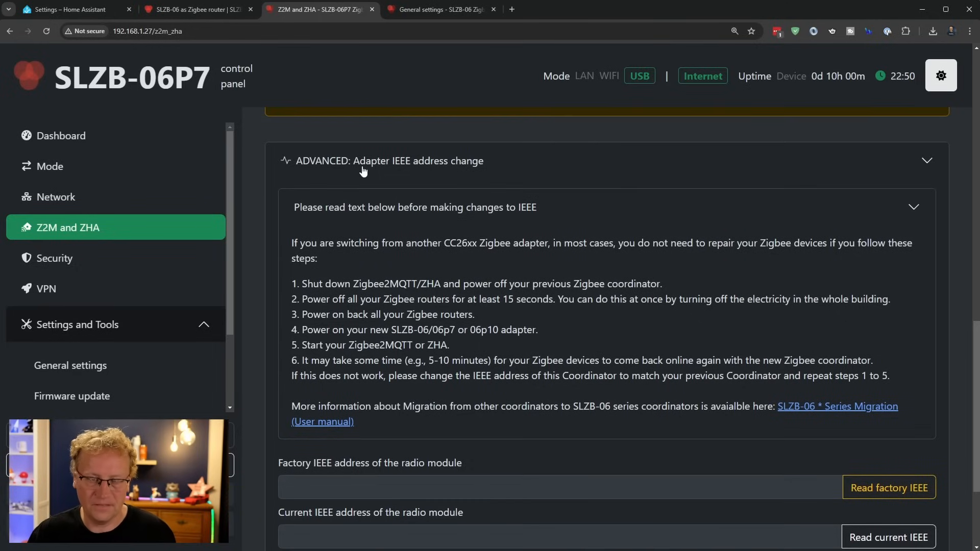
Review the Security toggles, then the disabled WireGuard VPN settings with endpoint port 51820.
left_click(54, 258)
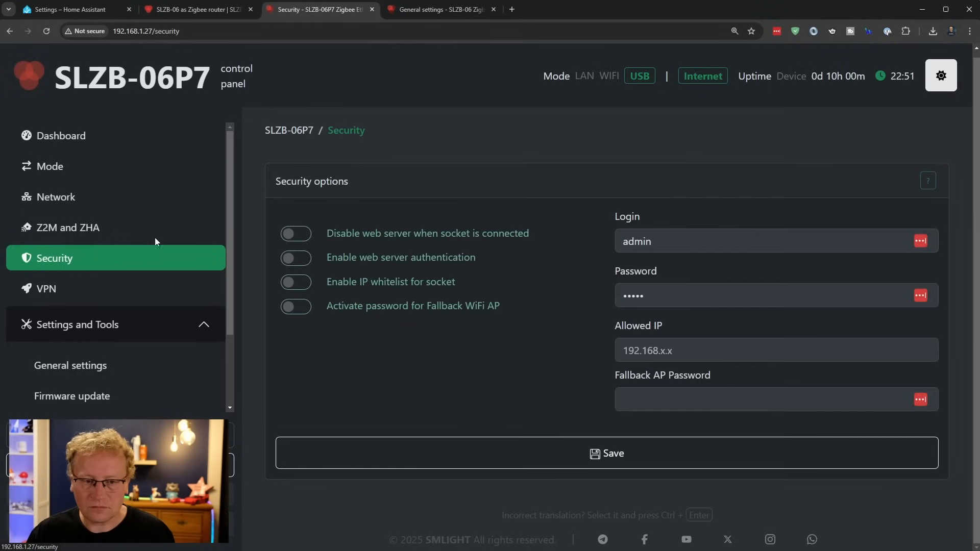
mouse_move(479, 230)
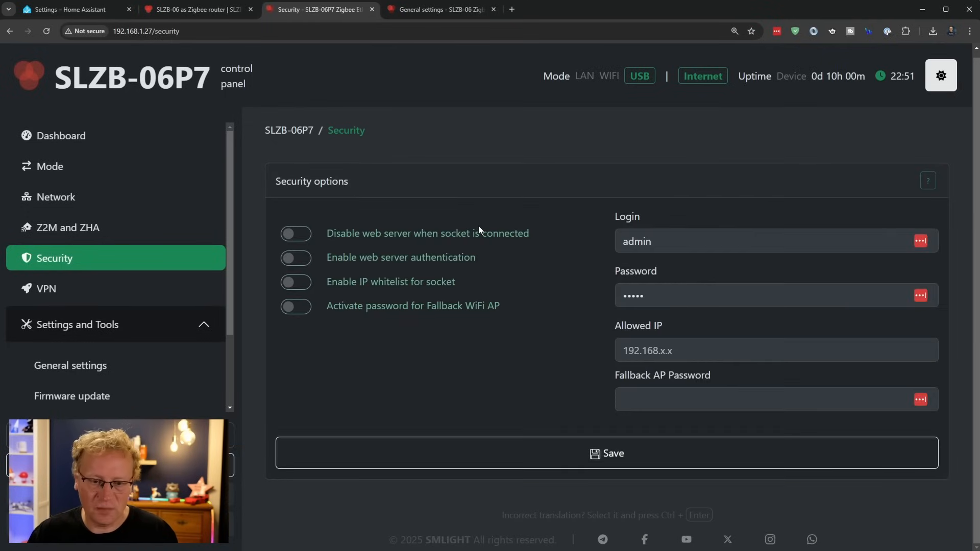
mouse_move(484, 216)
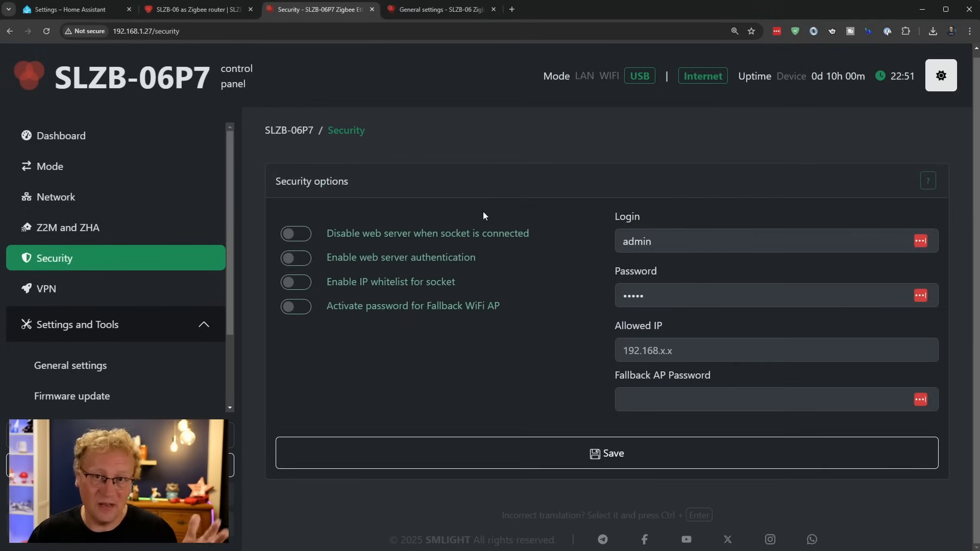
mouse_move(521, 208)
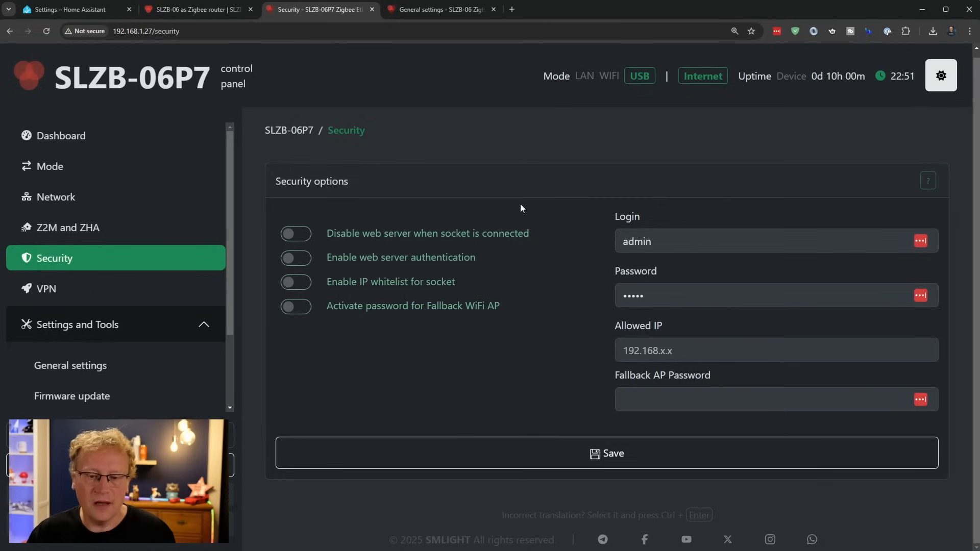
left_click(45, 288)
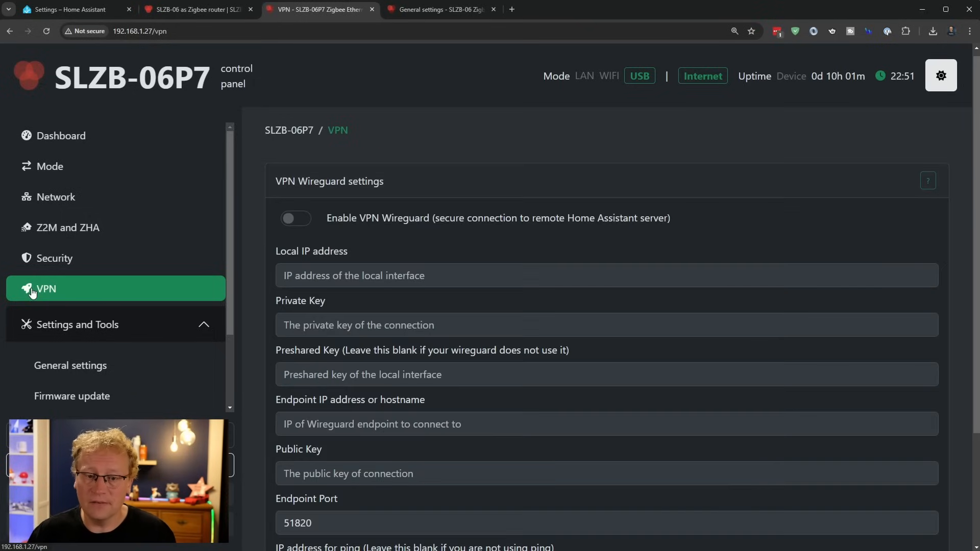
mouse_move(352, 316)
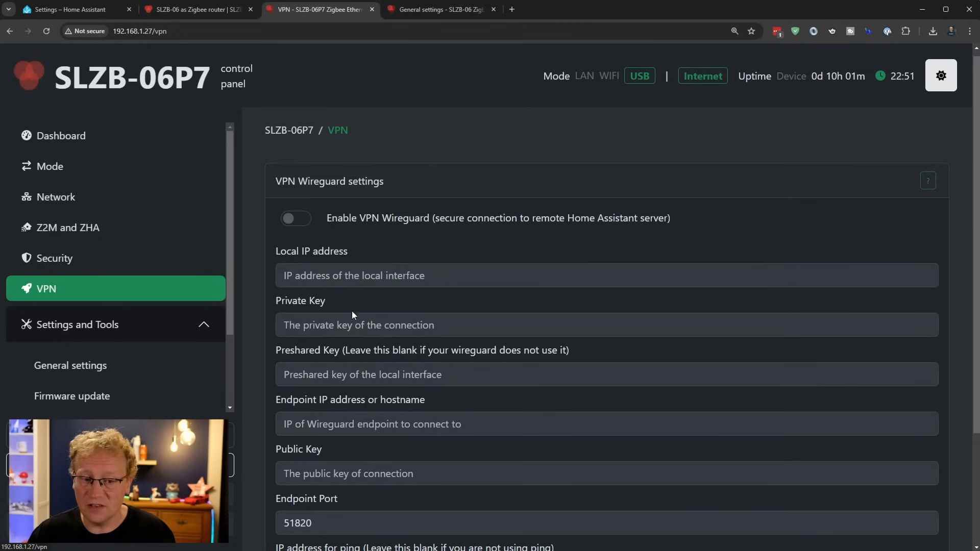
scroll("down", 3)
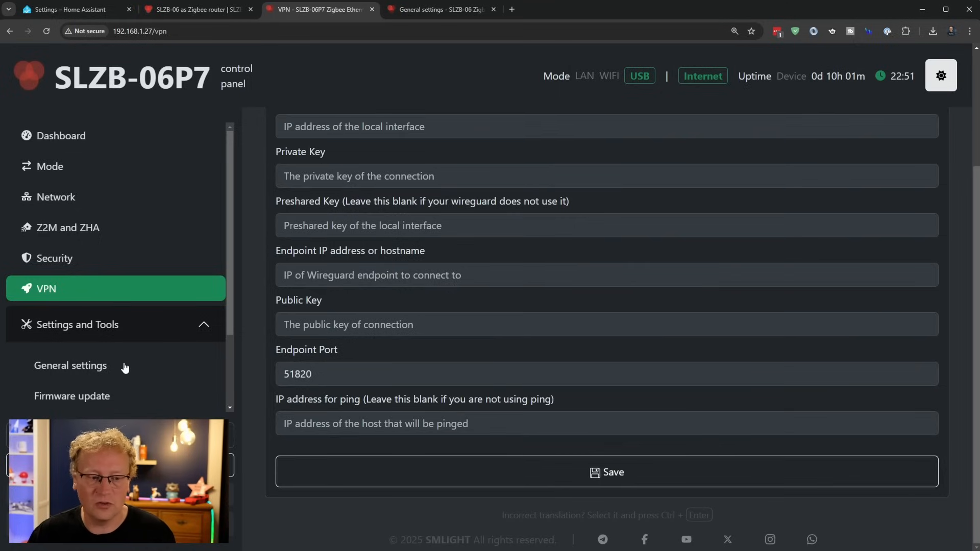
mouse_move(127, 341)
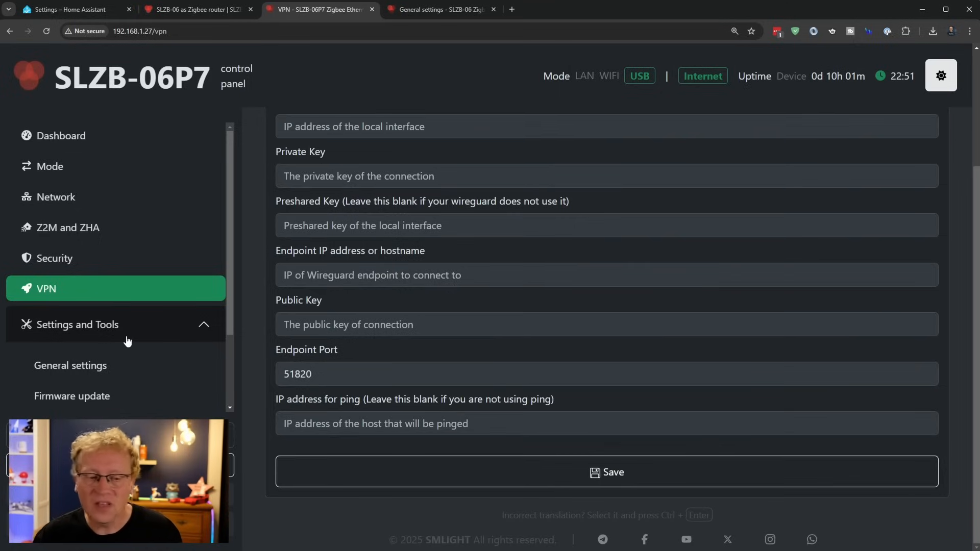
Browse General, Firmware update and LED settings, then Time settings (GMT+3, pool.ntp.org, time.google.com).
left_click(70, 366)
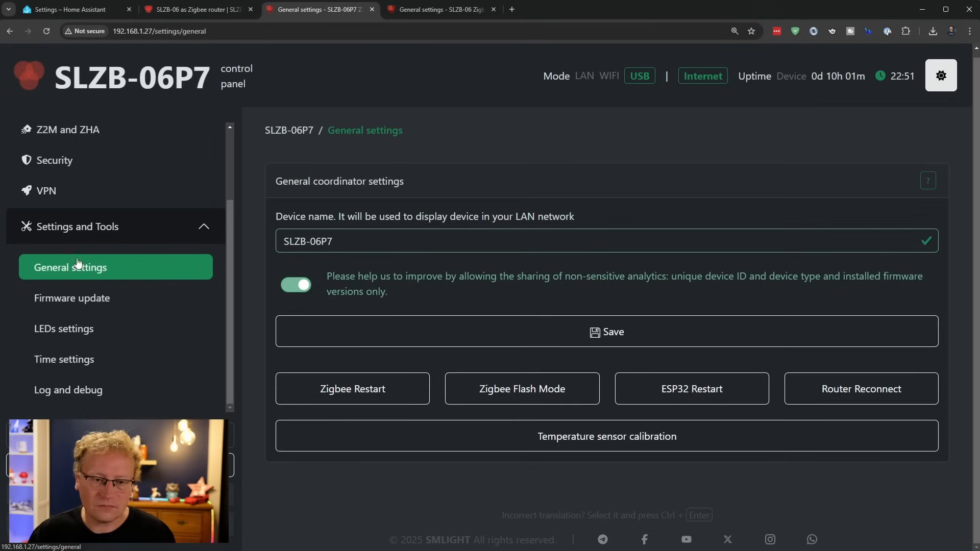
mouse_move(458, 381)
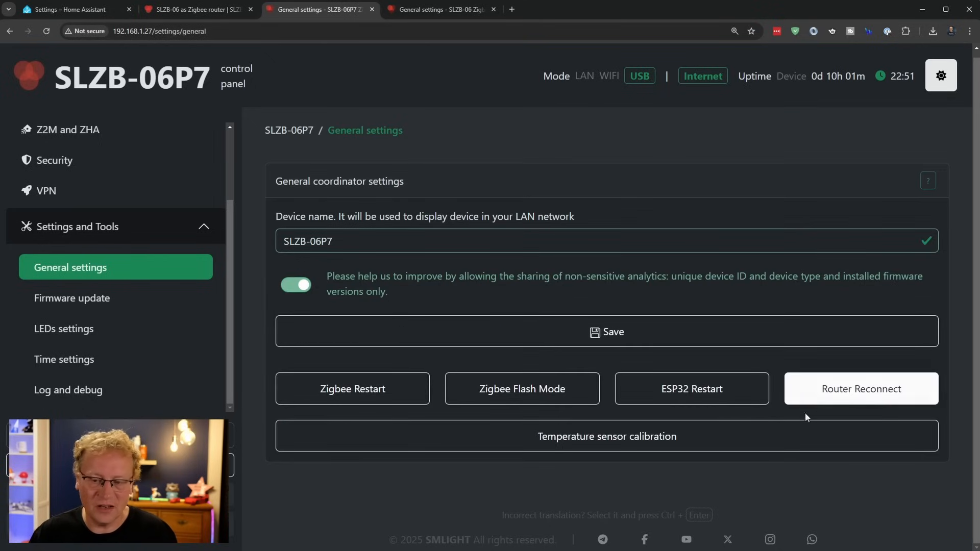
mouse_move(74, 379)
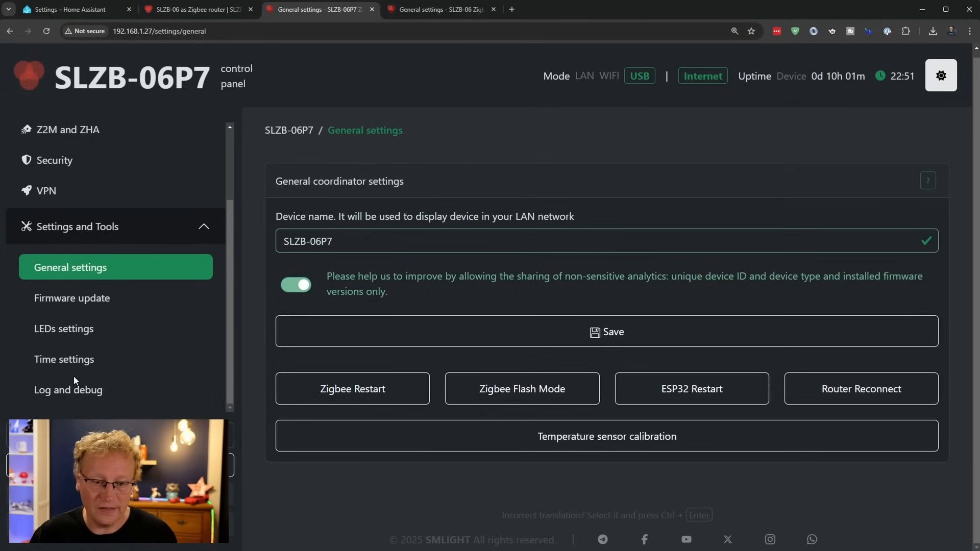
left_click(71, 298)
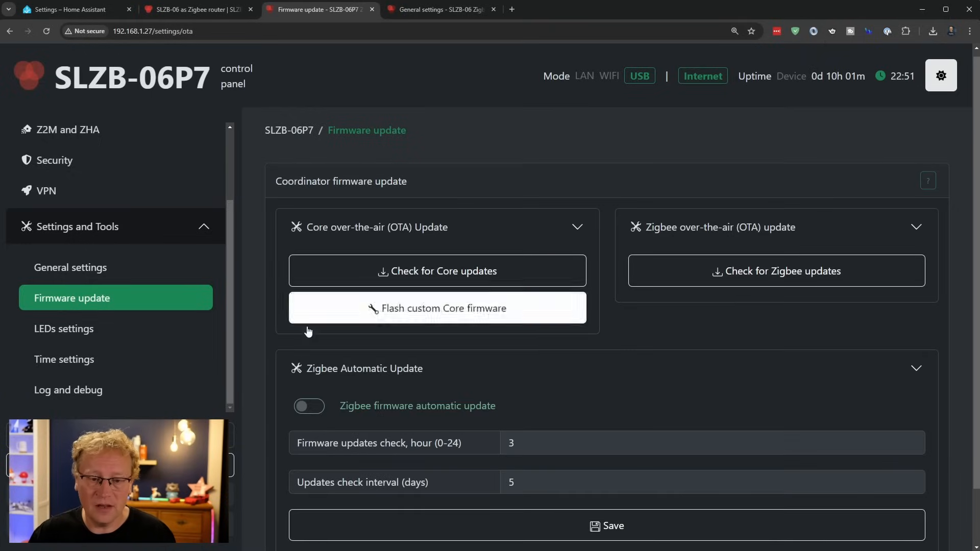
mouse_move(645, 367)
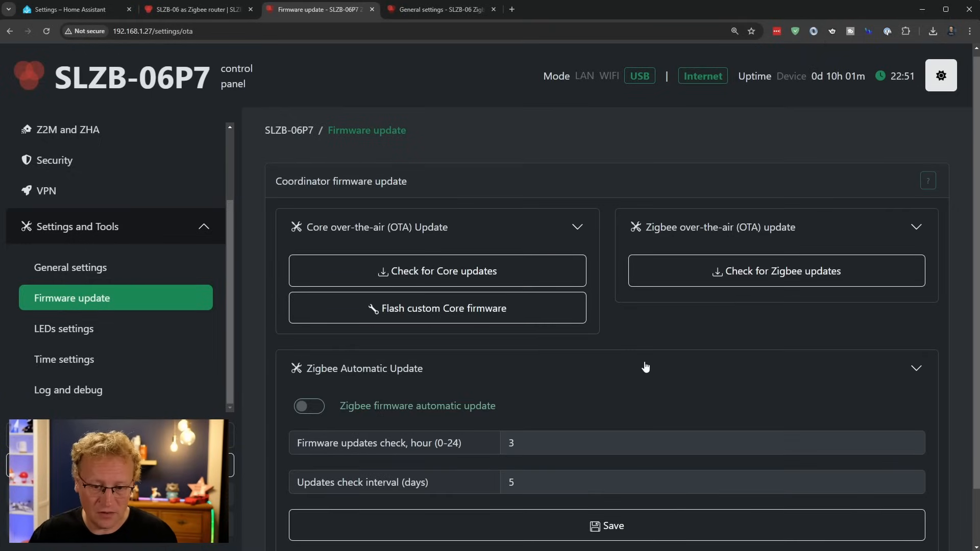
scroll("down", 3)
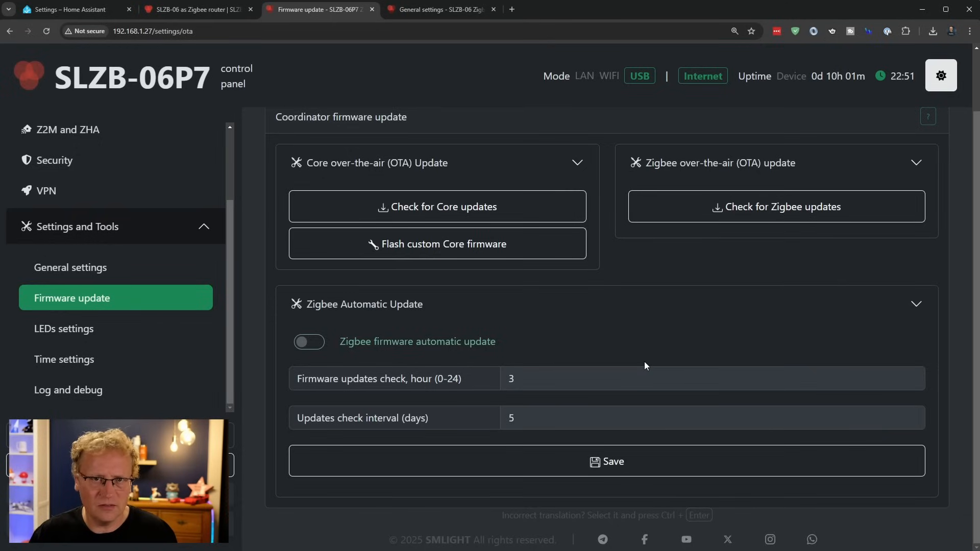
mouse_move(63, 329)
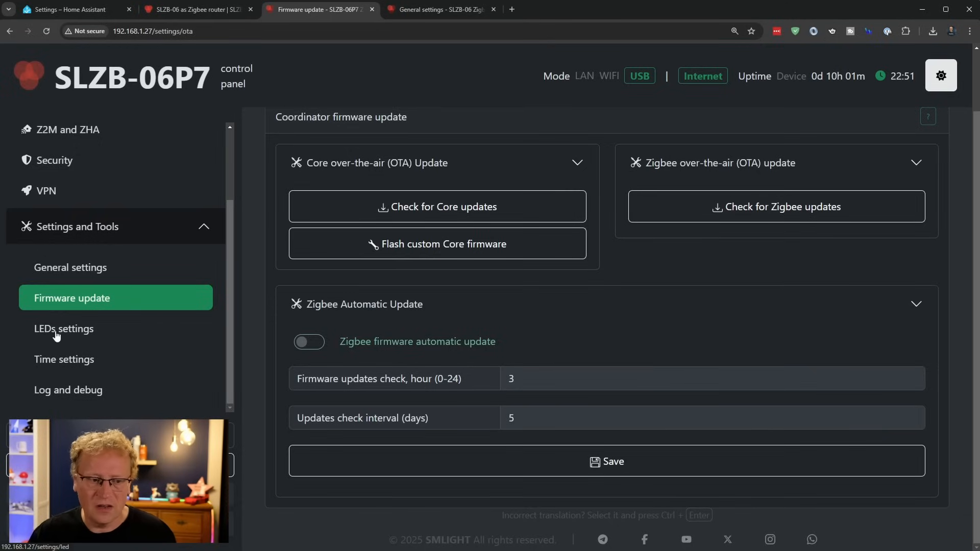
left_click(63, 328)
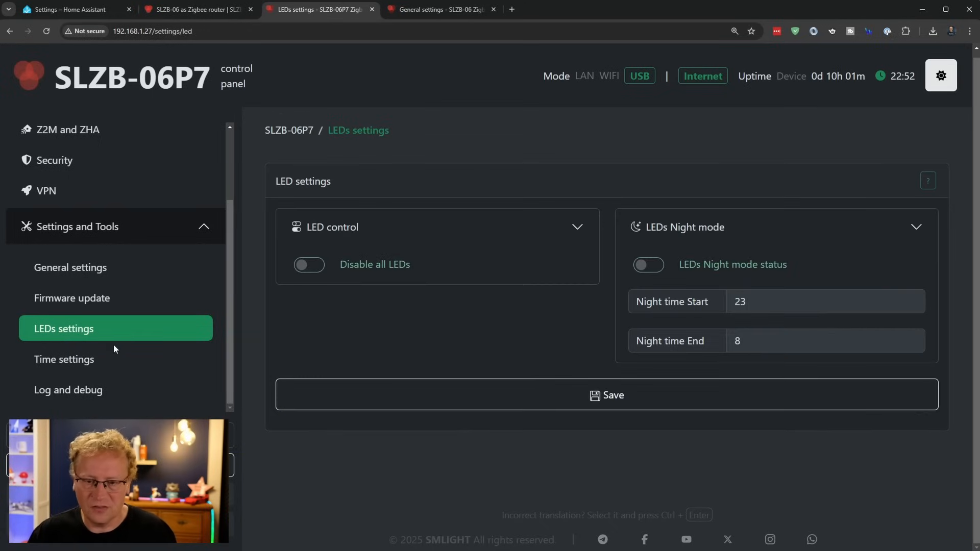
left_click(63, 358)
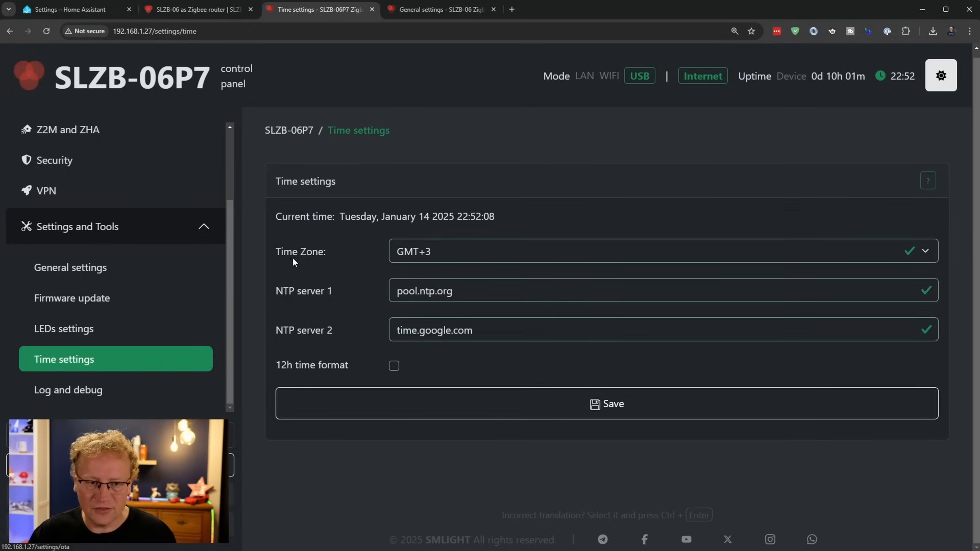
mouse_move(459, 258)
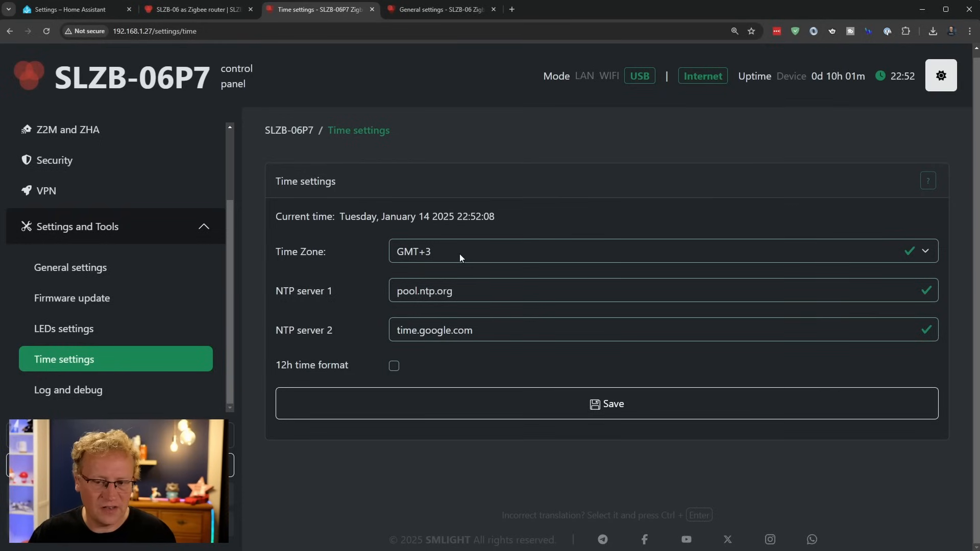
mouse_move(416, 262)
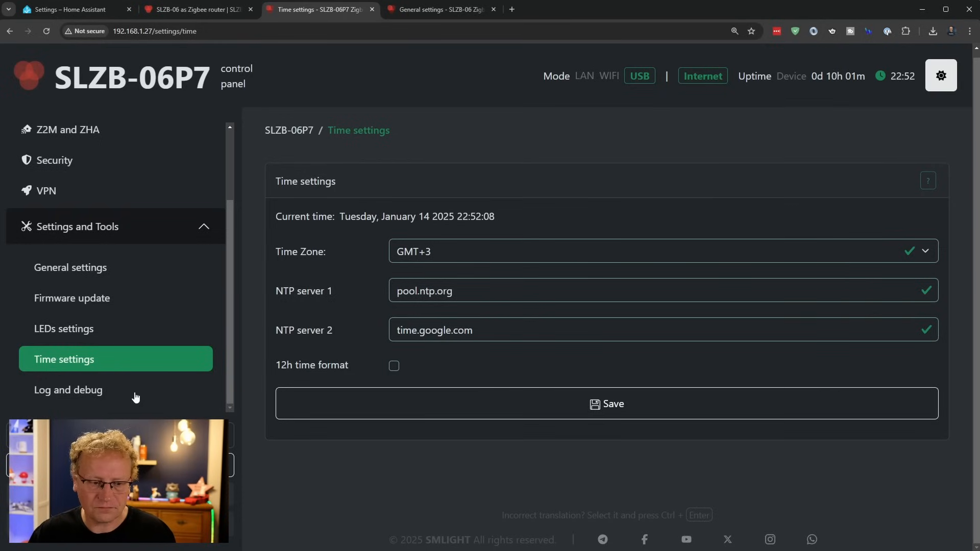
Show the SLZB-06P7 Log and debug page before moving to the SLZB-06 dashboard.
left_click(68, 389)
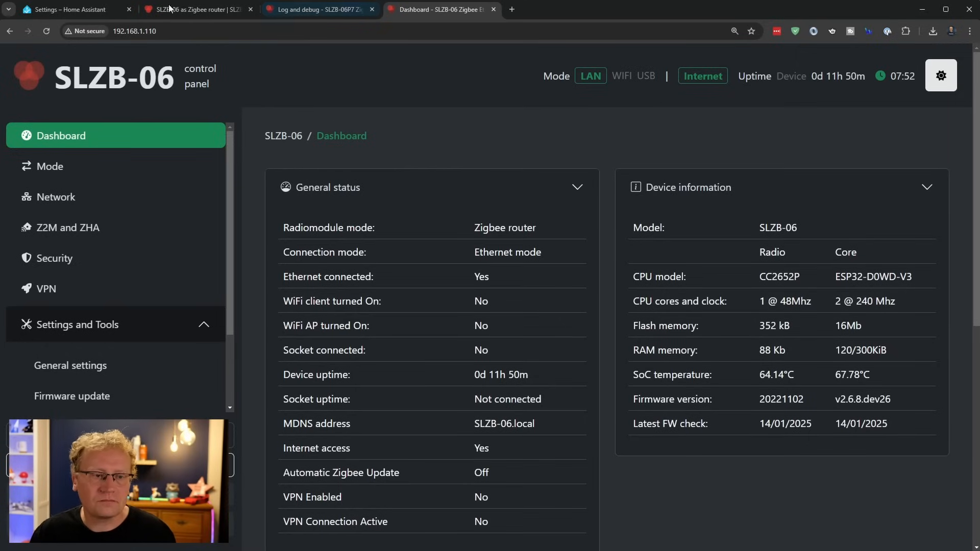
Return to Home Assistant's integrations overview and scroll to Zigbee Home Automation with its 40 devices.
left_click(68, 9)
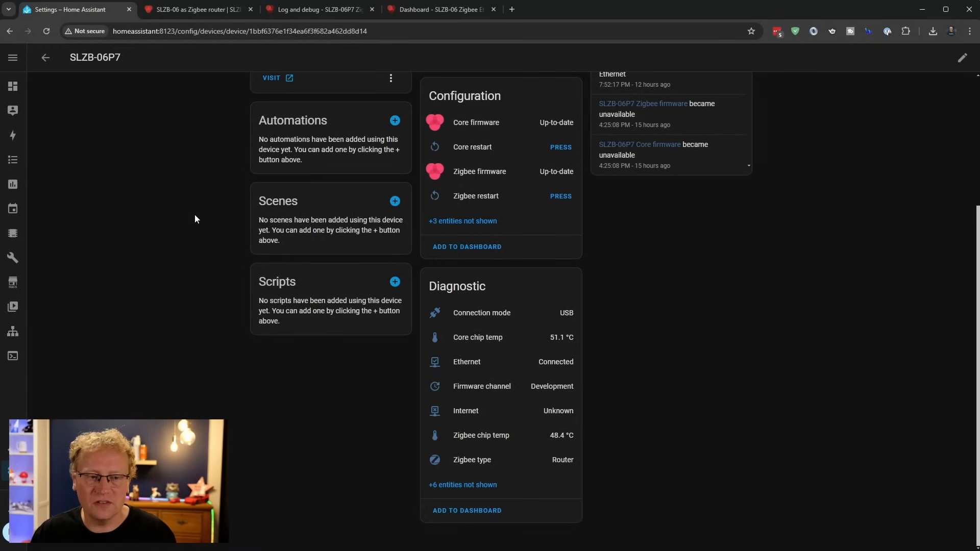
scroll("up", 3)
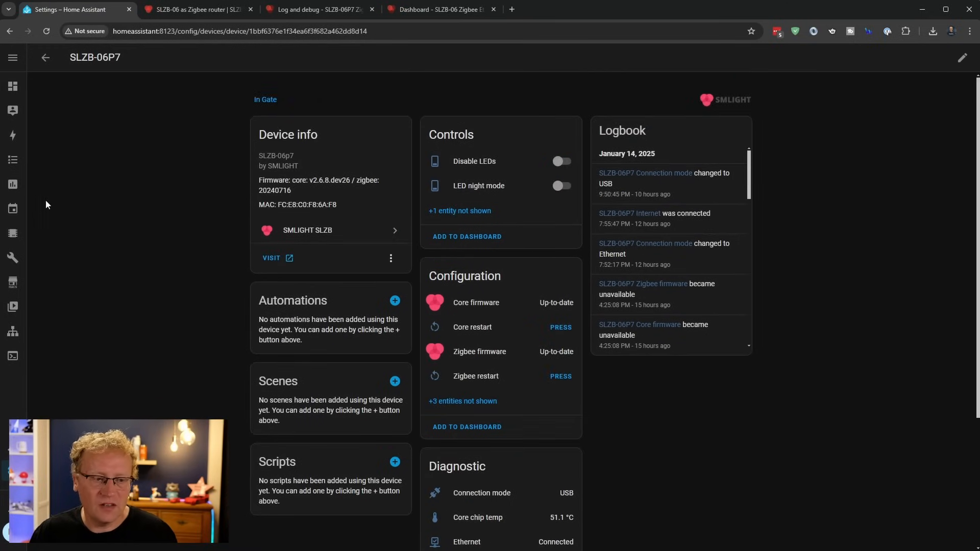
mouse_move(12, 307)
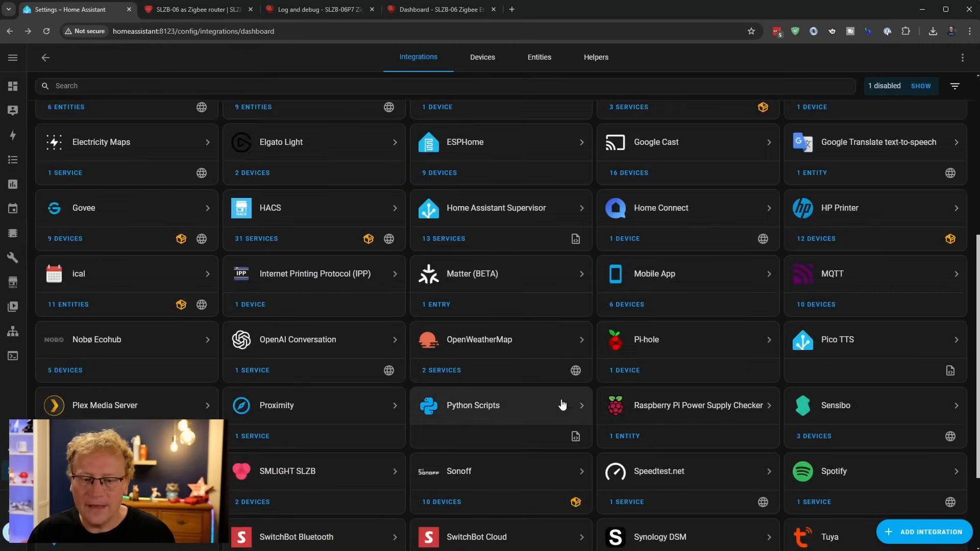
scroll("down", 3)
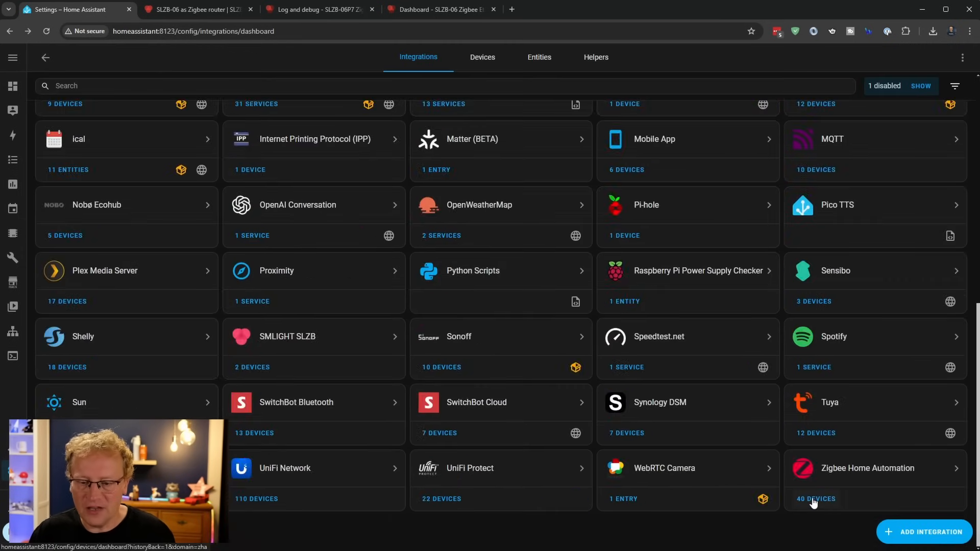
Browse the 40-device Zigbee Home Automation table to locate the two gate sensors.
left_click(816, 499)
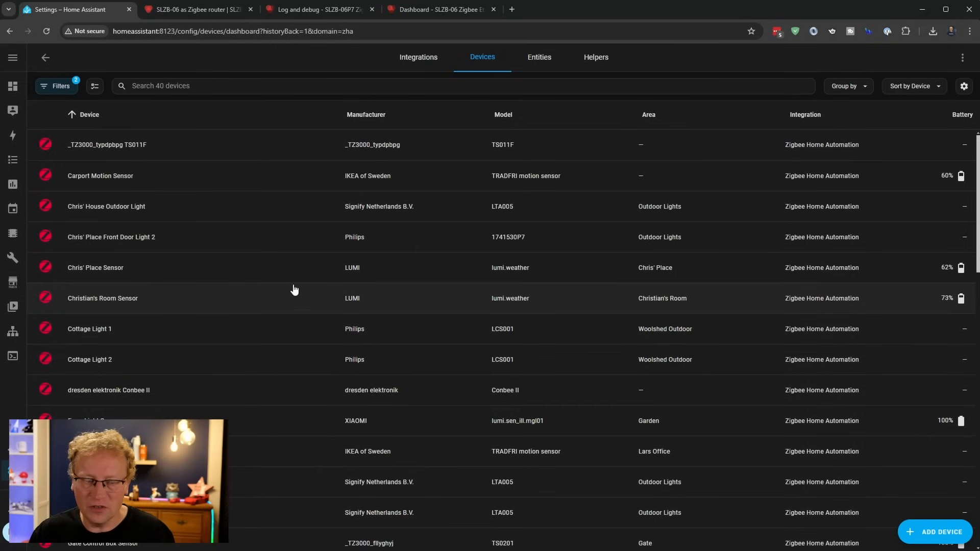
mouse_move(219, 267)
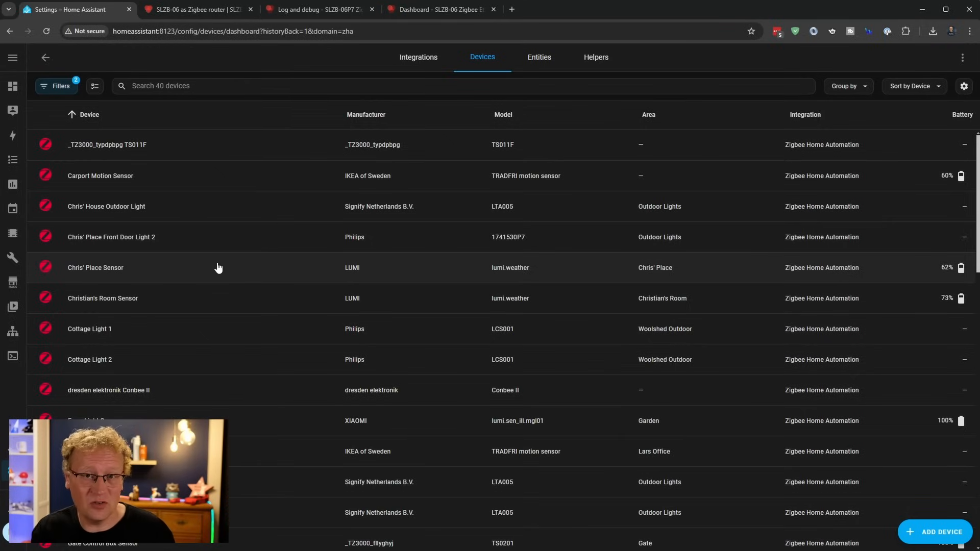
mouse_move(193, 292)
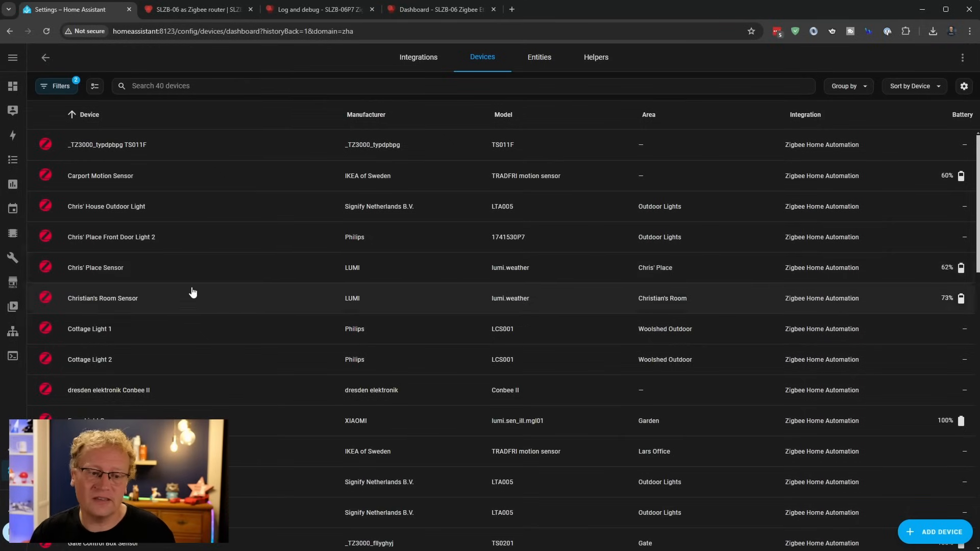
mouse_move(247, 406)
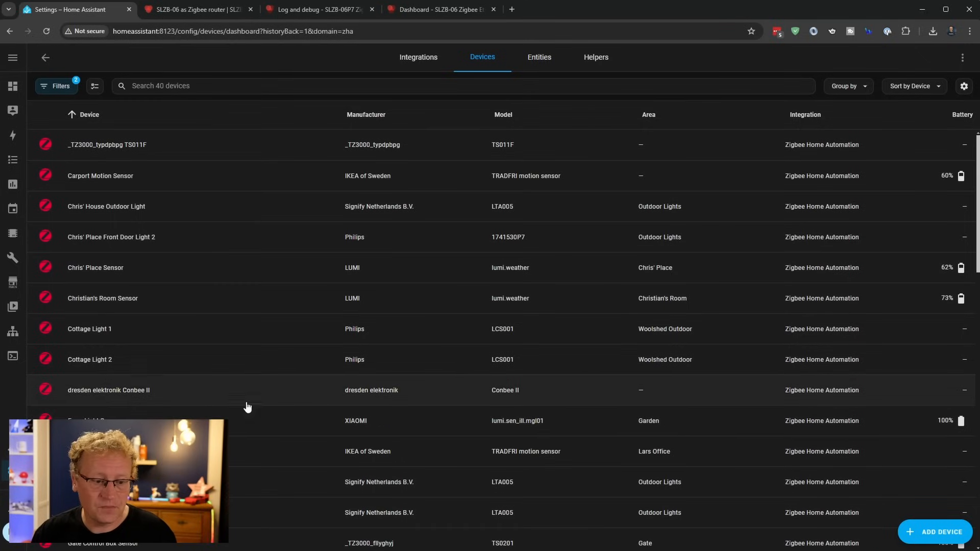
mouse_move(160, 393)
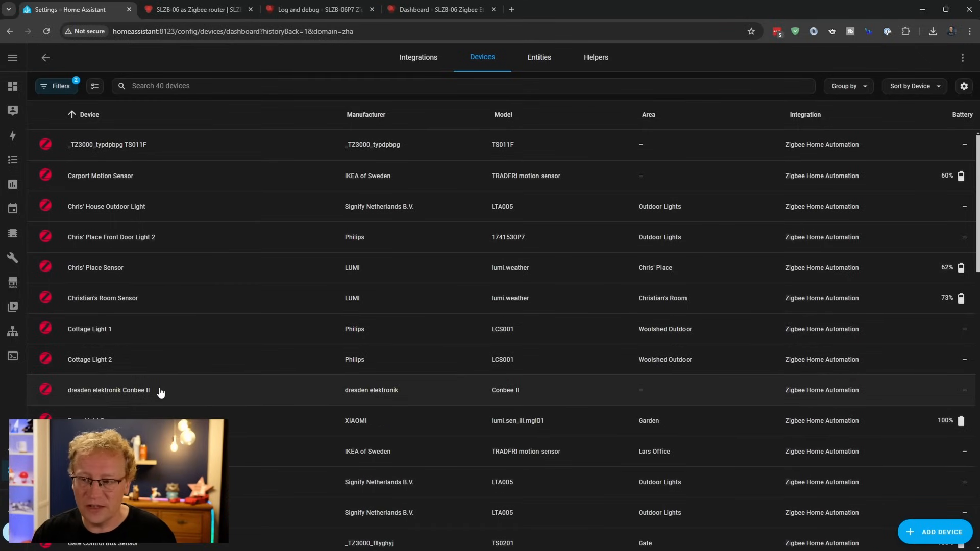
scroll("down", 3)
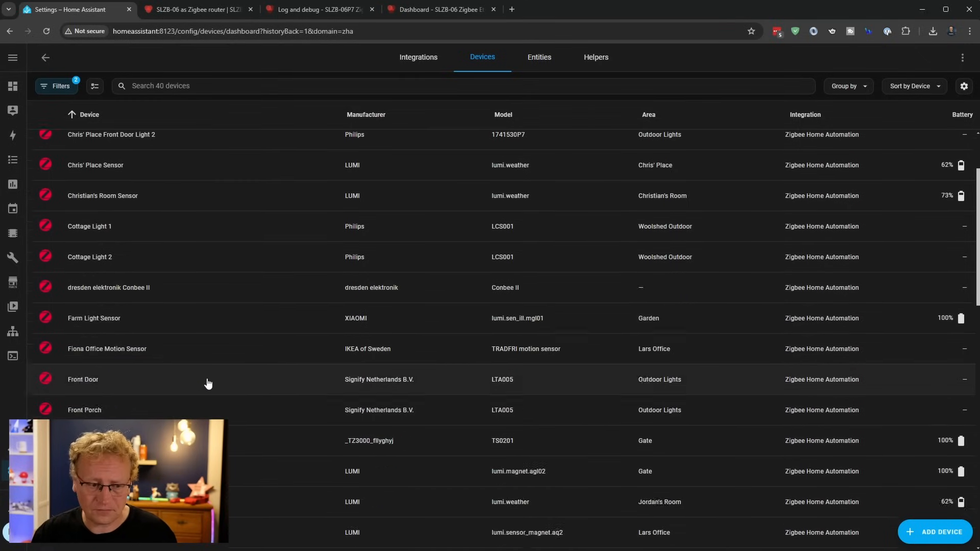
scroll("down", 3)
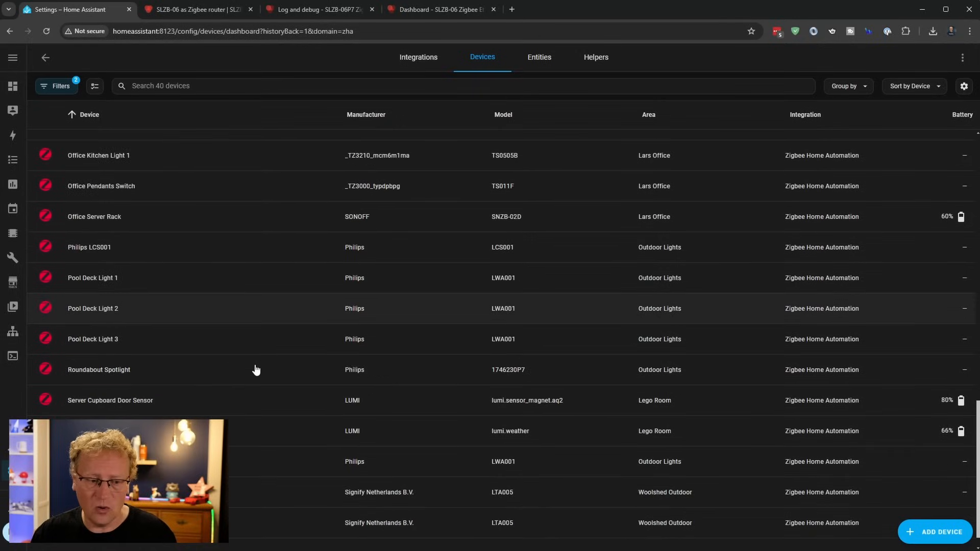
scroll("down", 3)
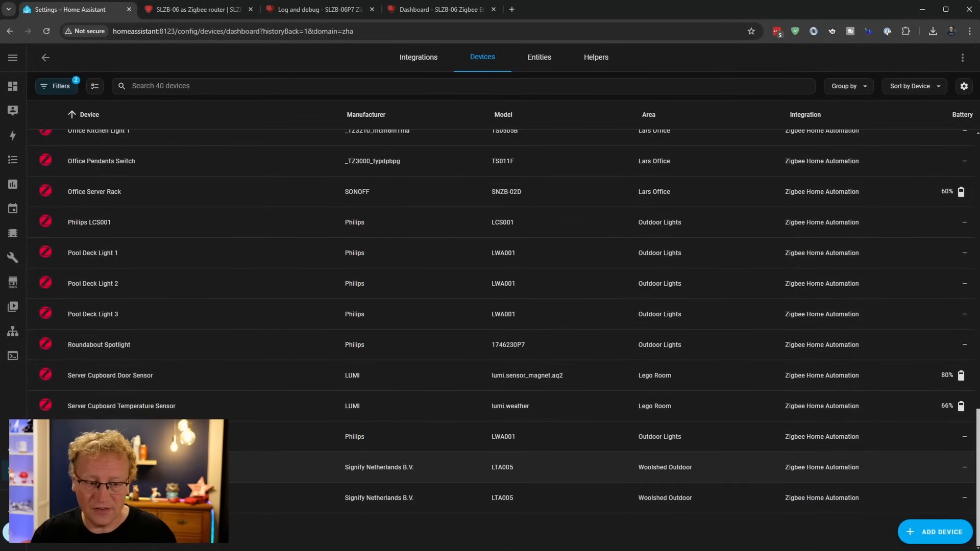
scroll("up", 3)
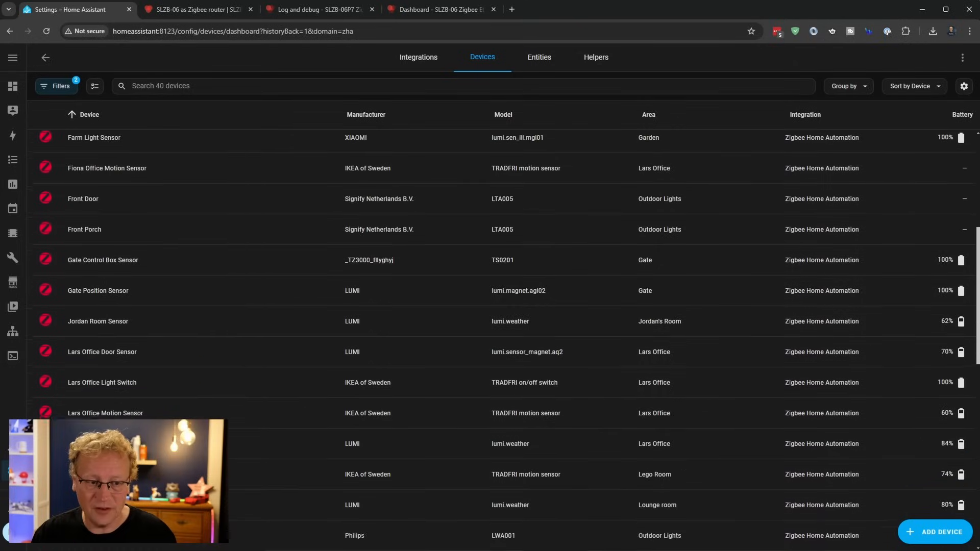
scroll("up", 3)
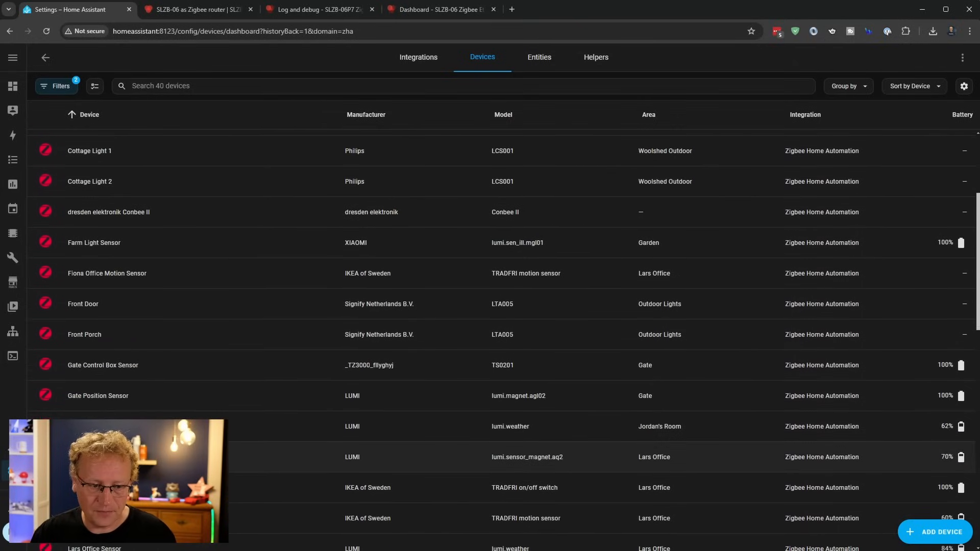
mouse_move(105, 400)
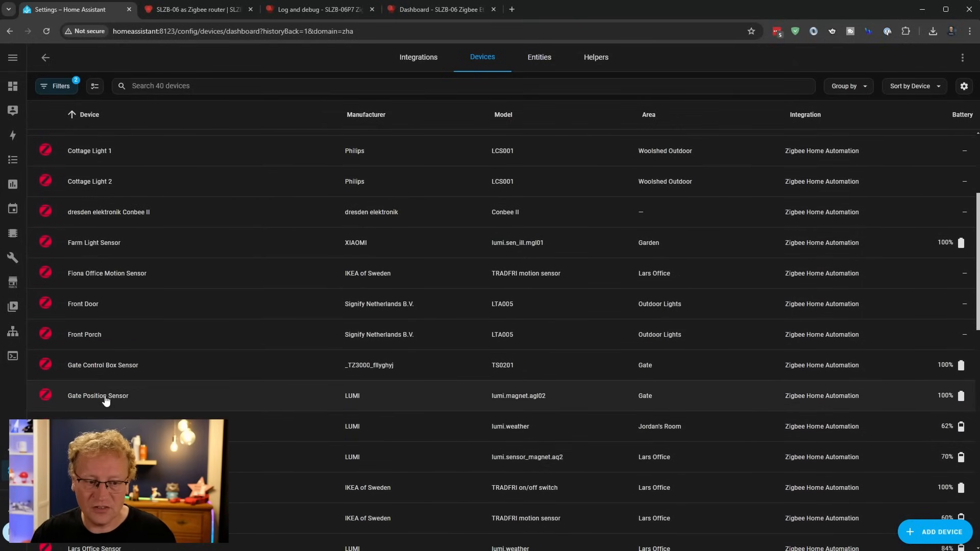
left_click(98, 396)
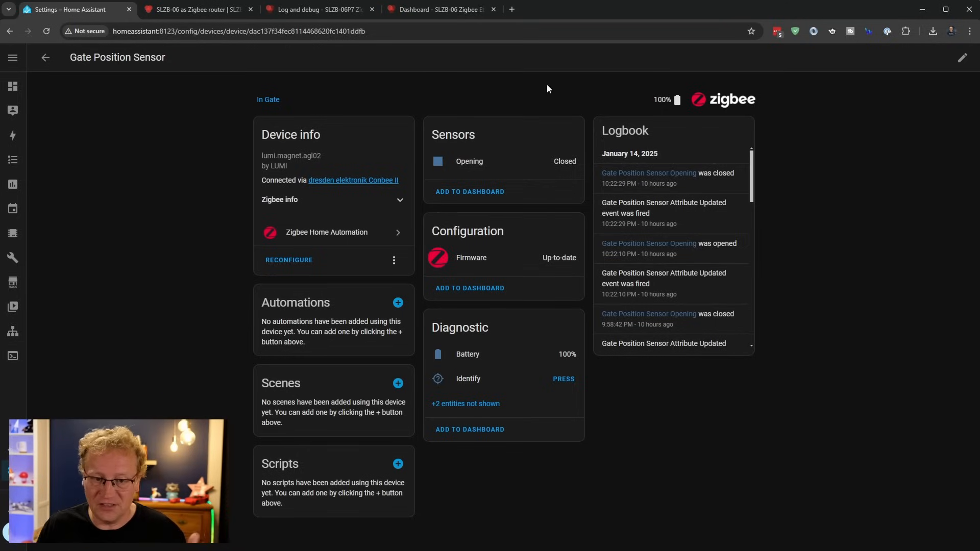
mouse_move(481, 166)
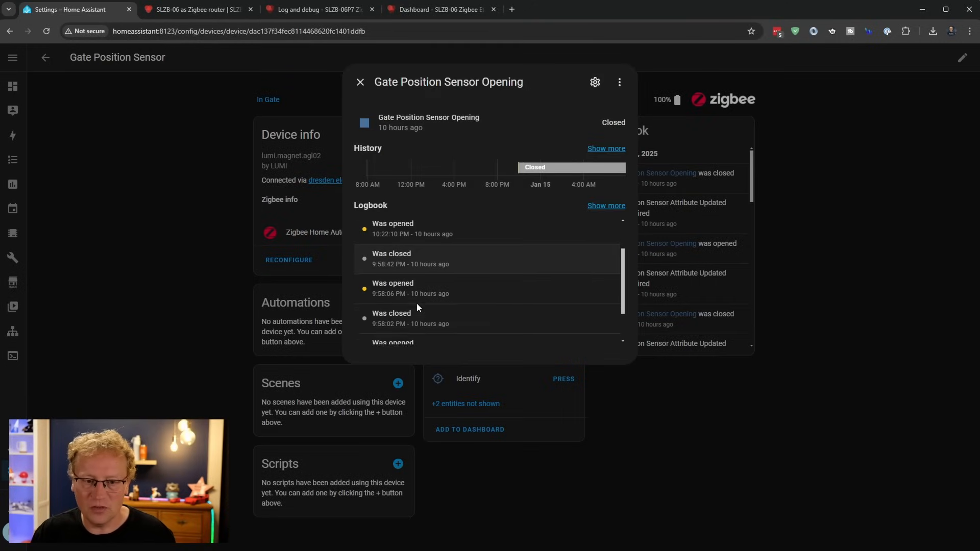
scroll("up", 3)
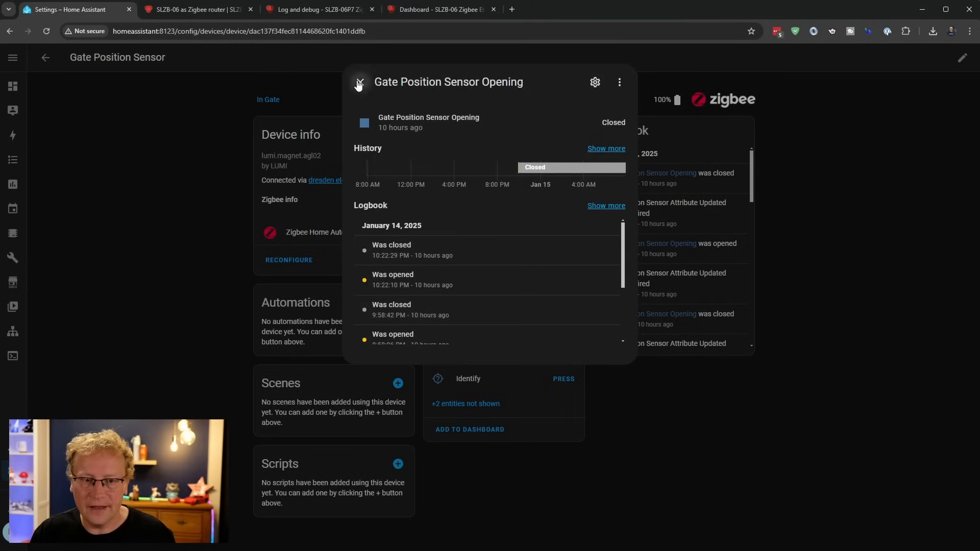
left_click(358, 82)
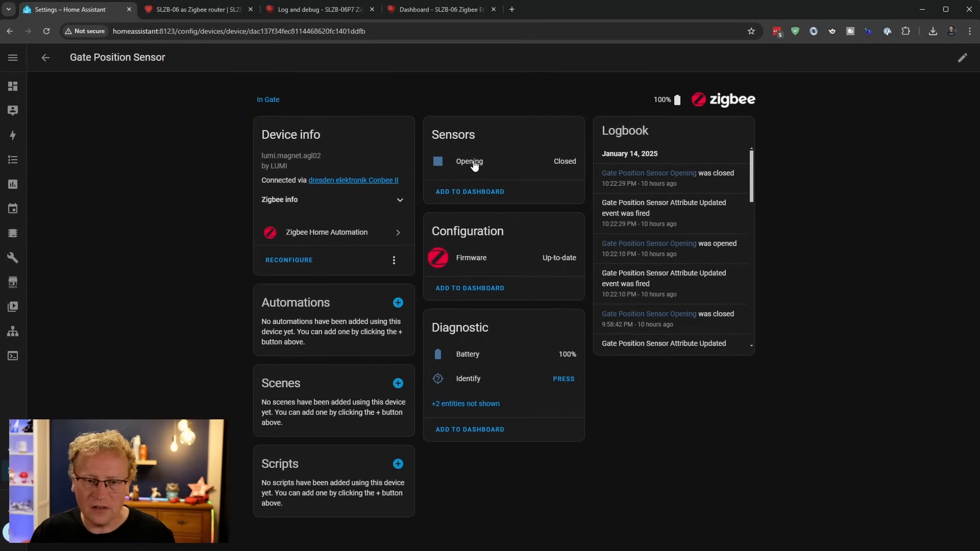
mouse_move(470, 163)
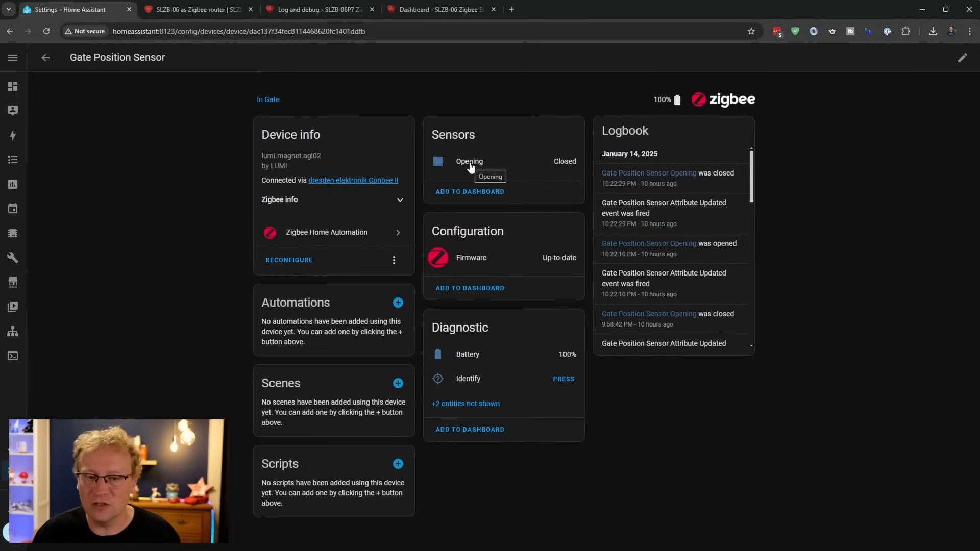
mouse_move(461, 167)
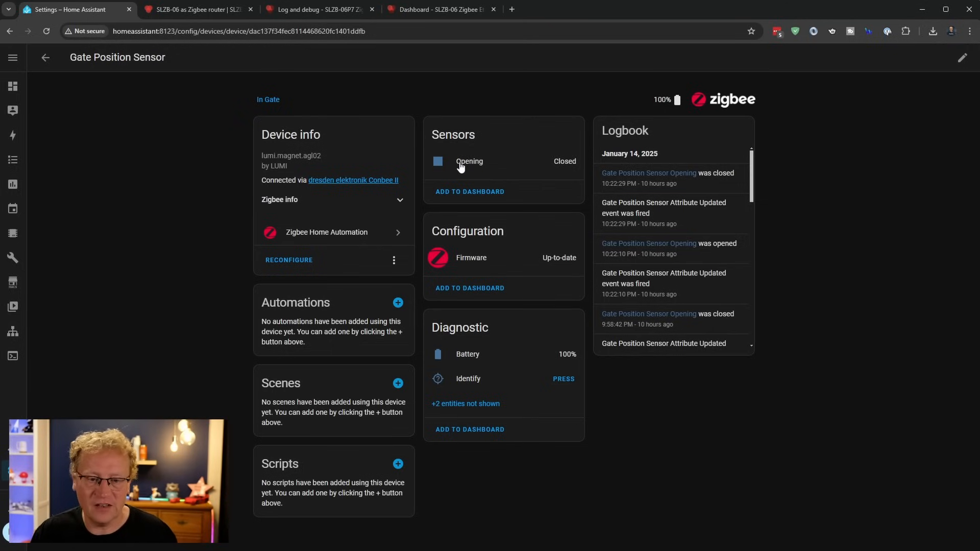
left_click(45, 57)
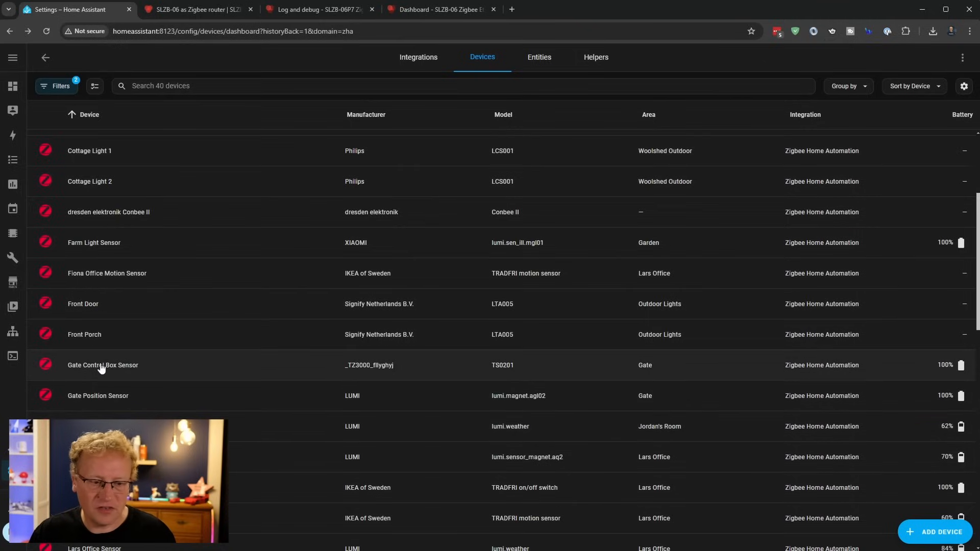
Show the Gate Control Box Sensor's page reporting 36.4% humidity, 27.3 °C and 100% battery.
left_click(102, 365)
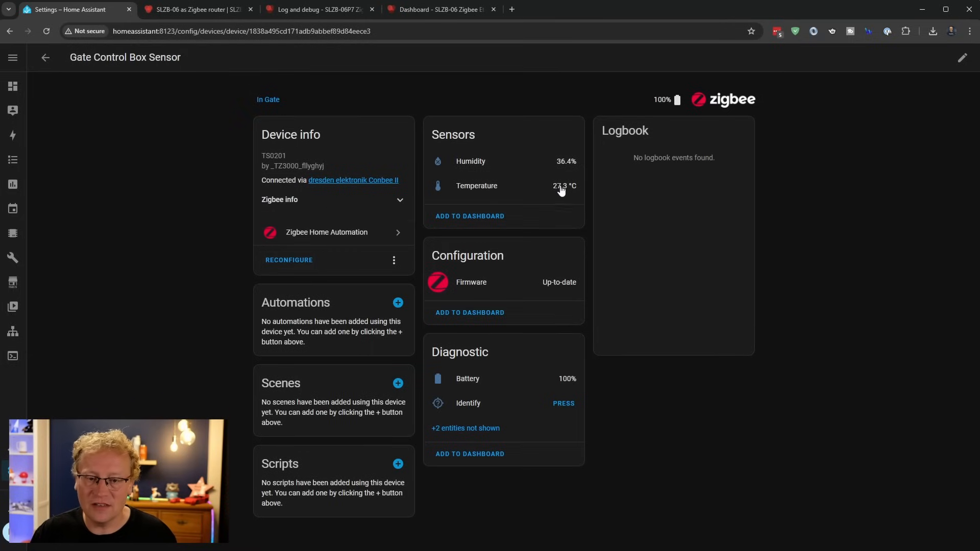
mouse_move(469, 163)
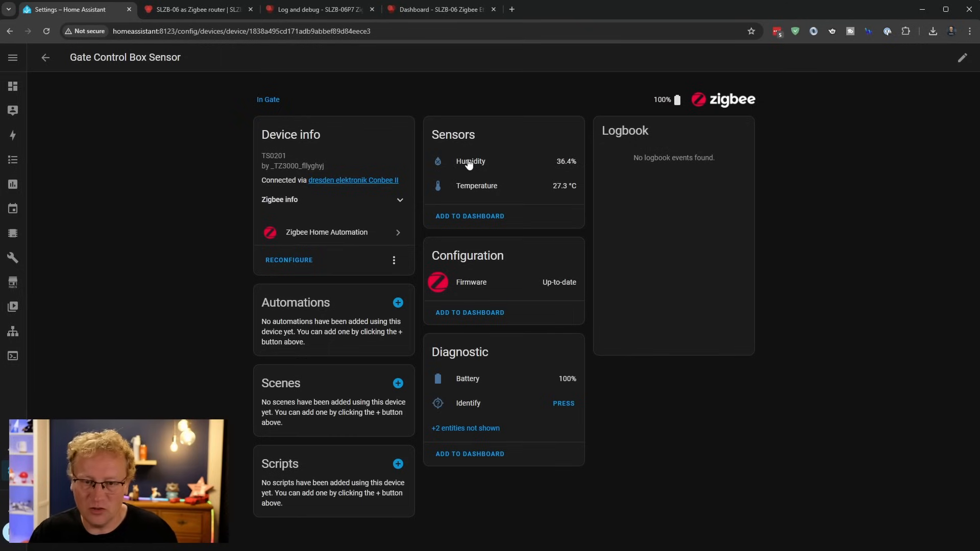
mouse_move(549, 194)
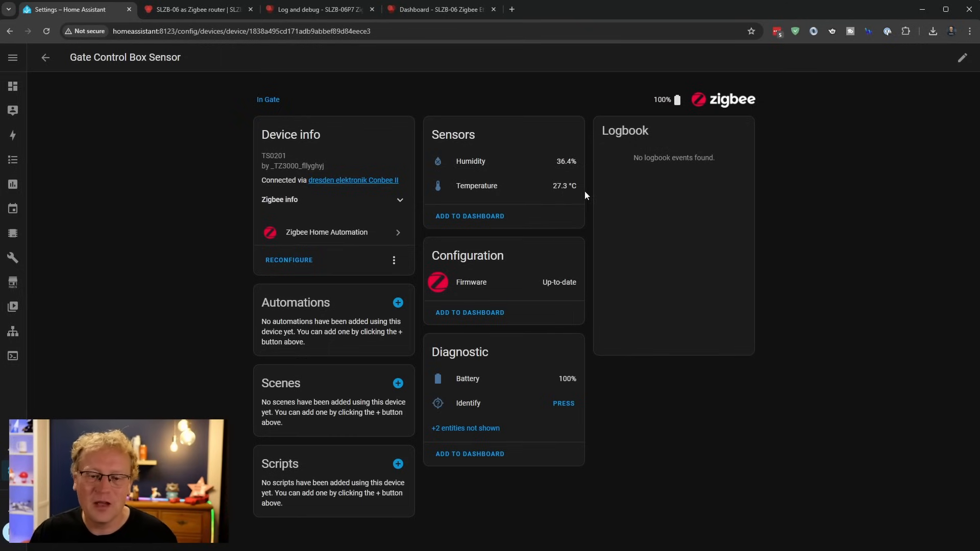
mouse_move(560, 190)
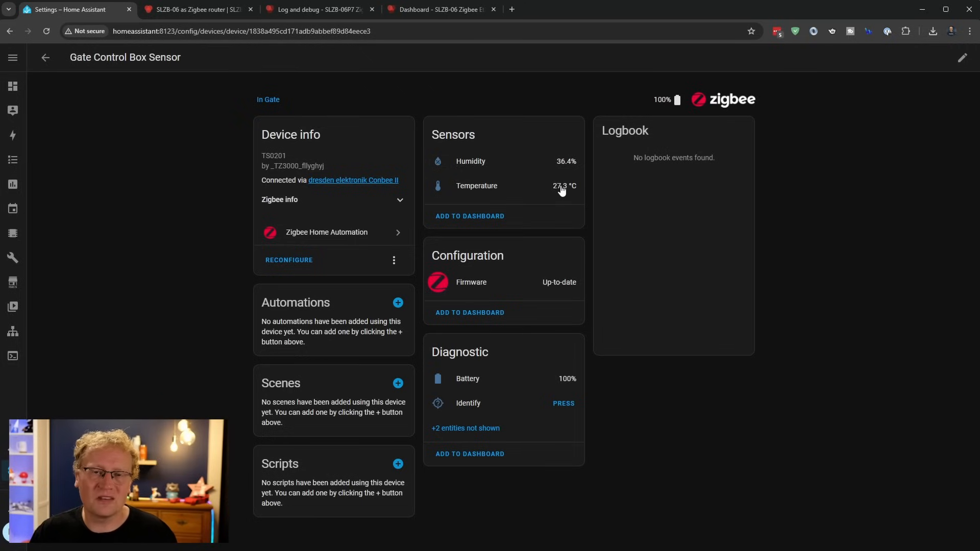